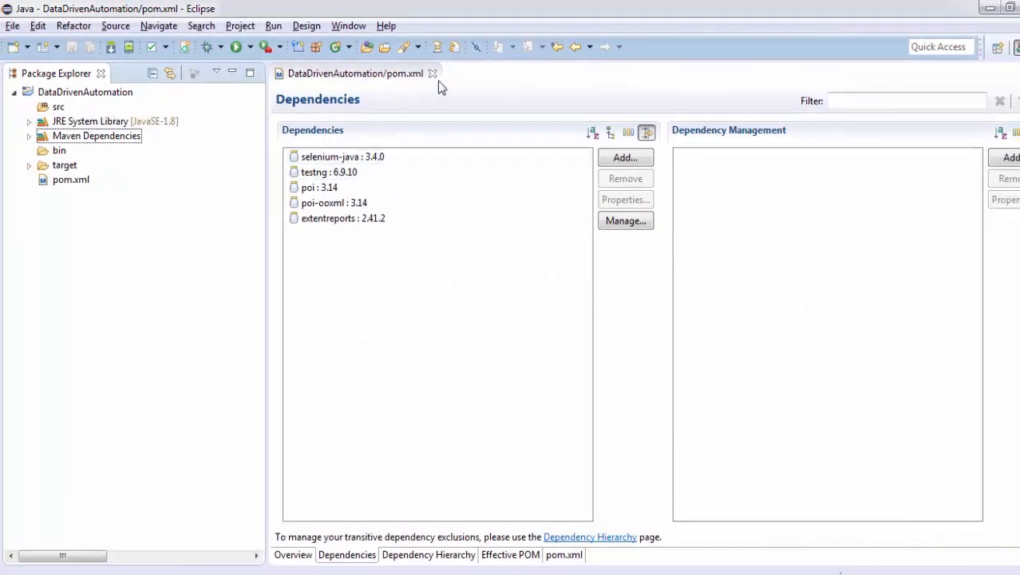
Close pom.xml and create package org.automation.testingworld.utility under src.
{"action": "left_click", "coordinate": [433, 74]}
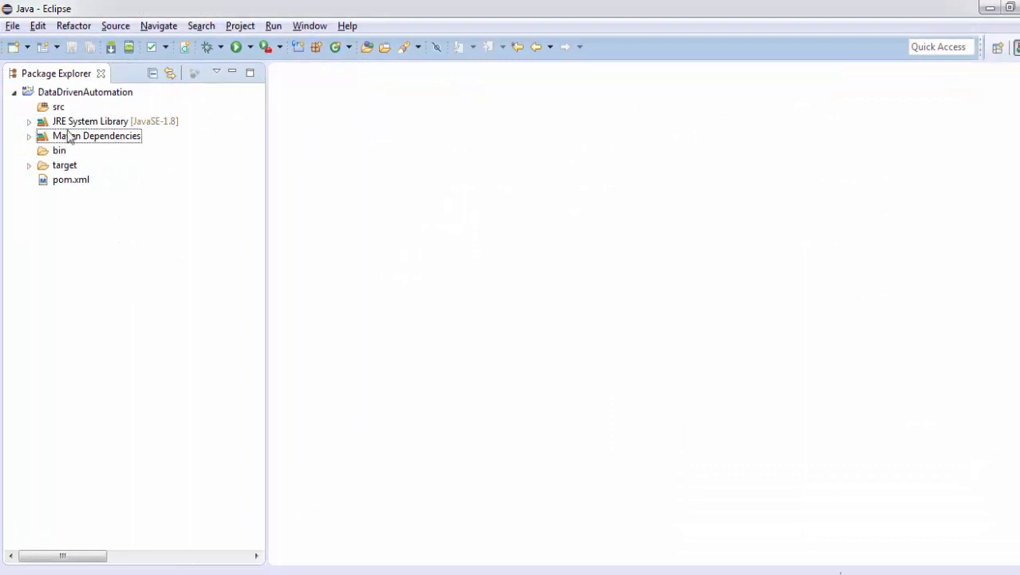
{"action": "right_click", "coordinate": [97, 134]}
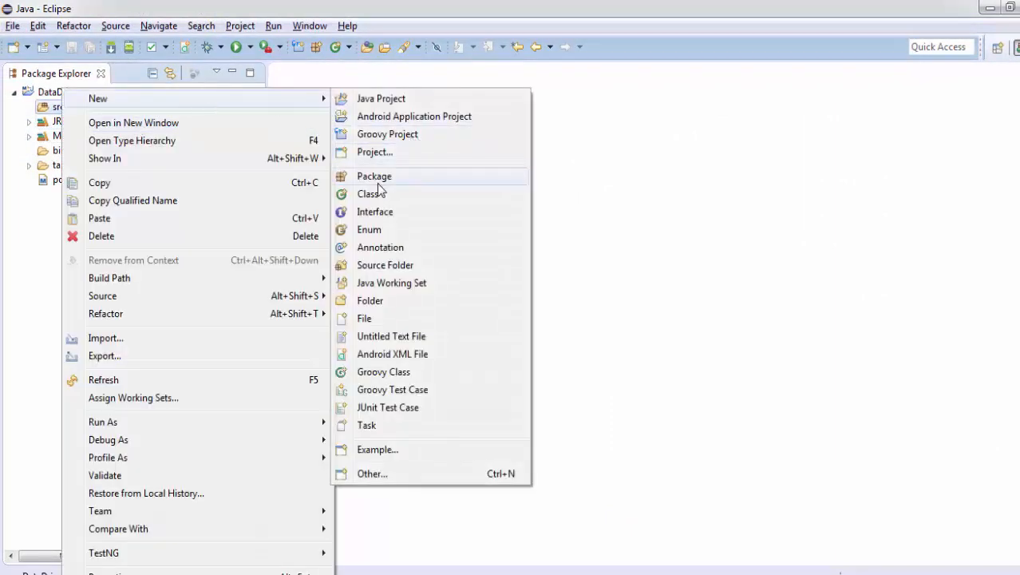
{"action": "left_click", "coordinate": [375, 176]}
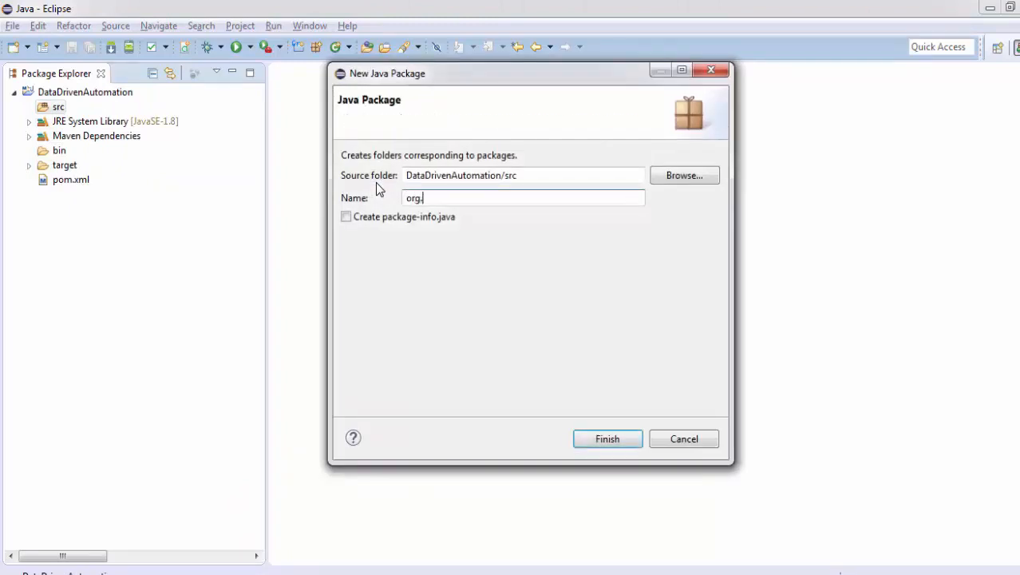
{"action": "type", "text": "automation."}
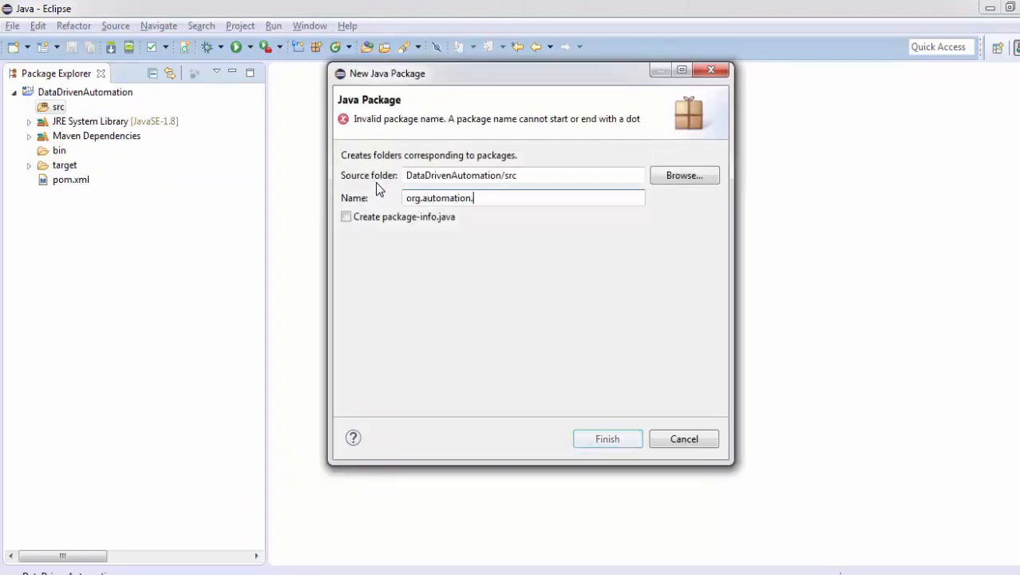
{"action": "type", "text": "testingworld"}
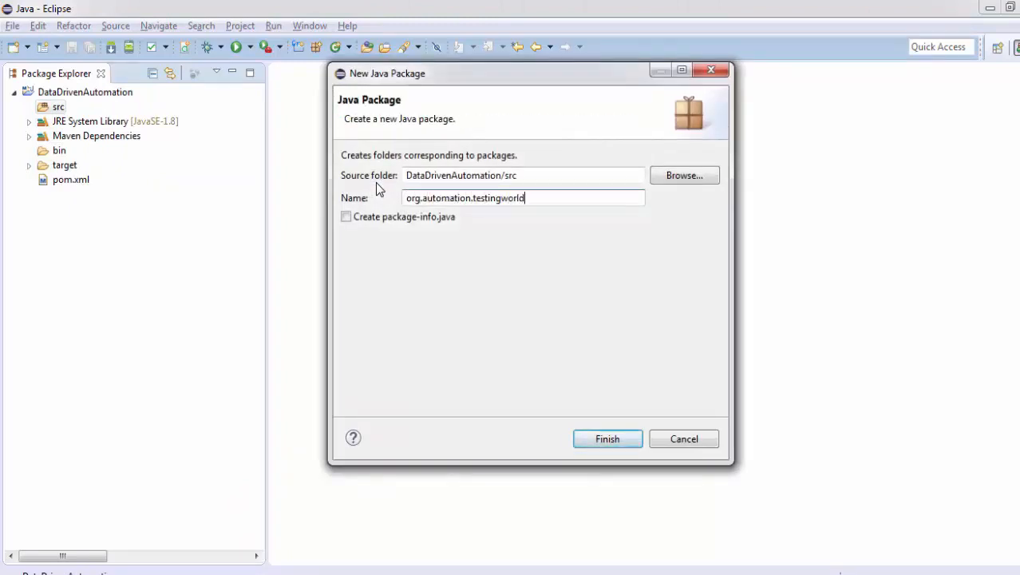
{"action": "type", "text": "."}
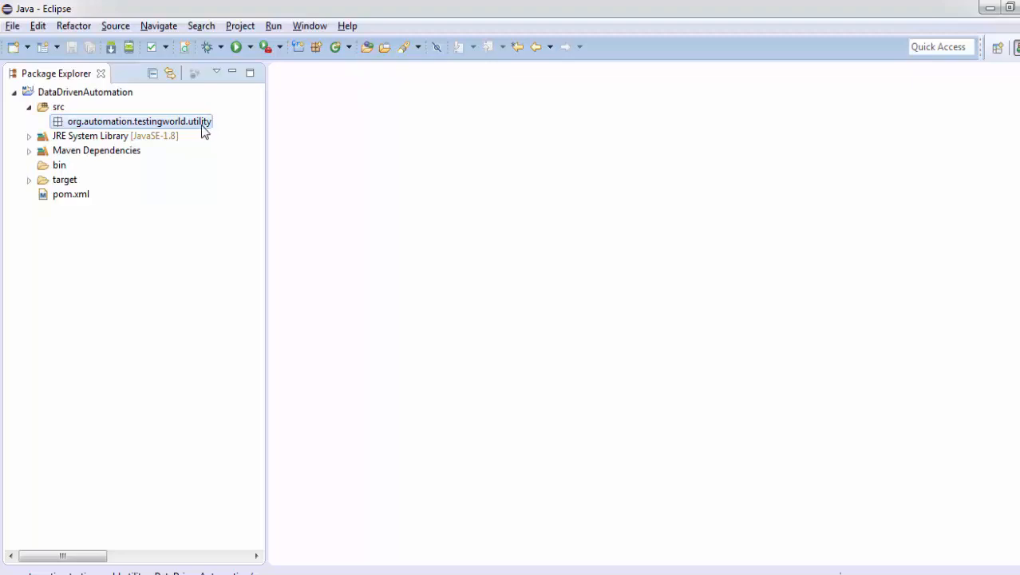
Create a new class named Utility in the utility package.
{"action": "right_click", "coordinate": [139, 121]}
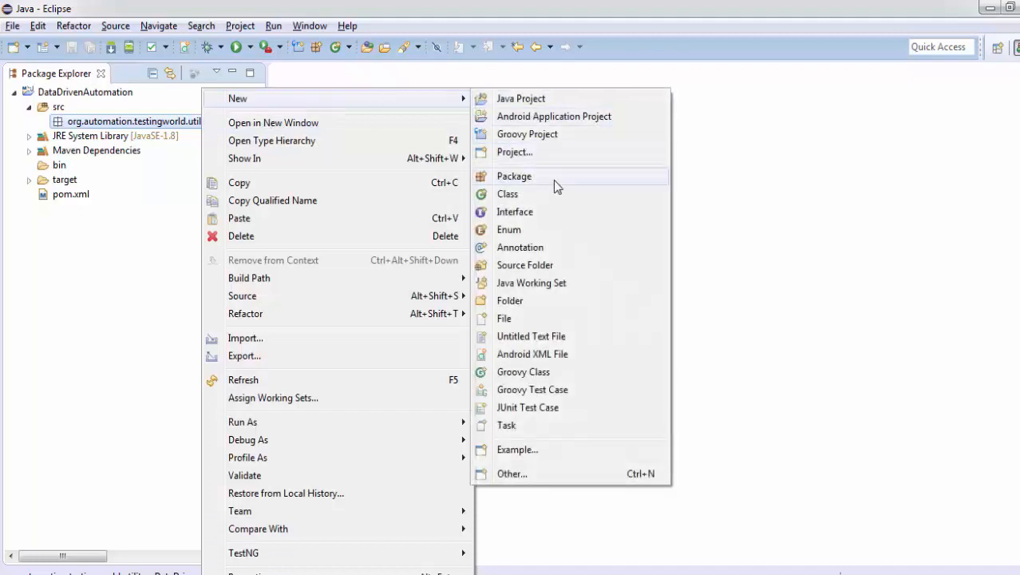
{"action": "left_click", "coordinate": [508, 195]}
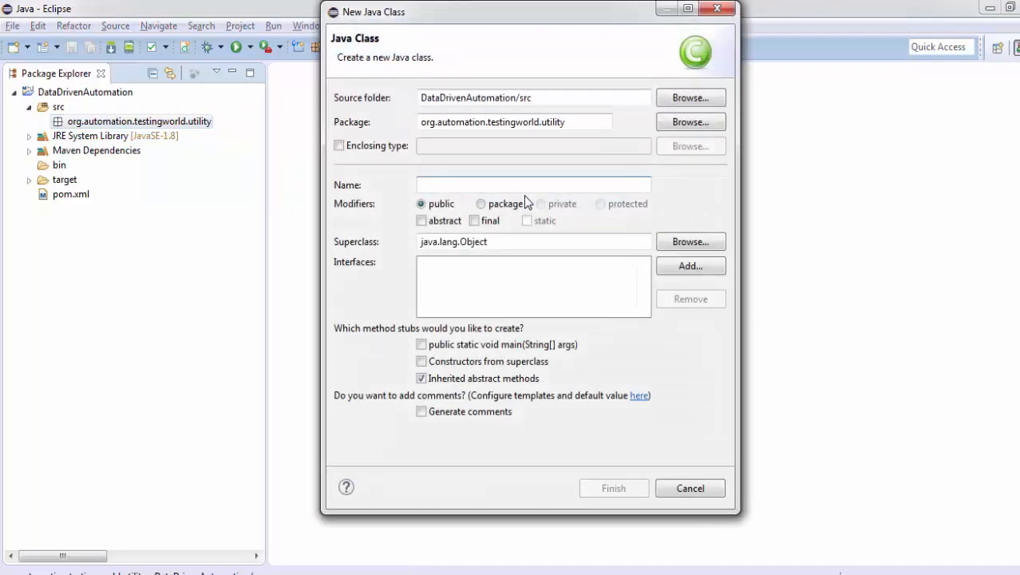
{"action": "type", "text": "Utility"}
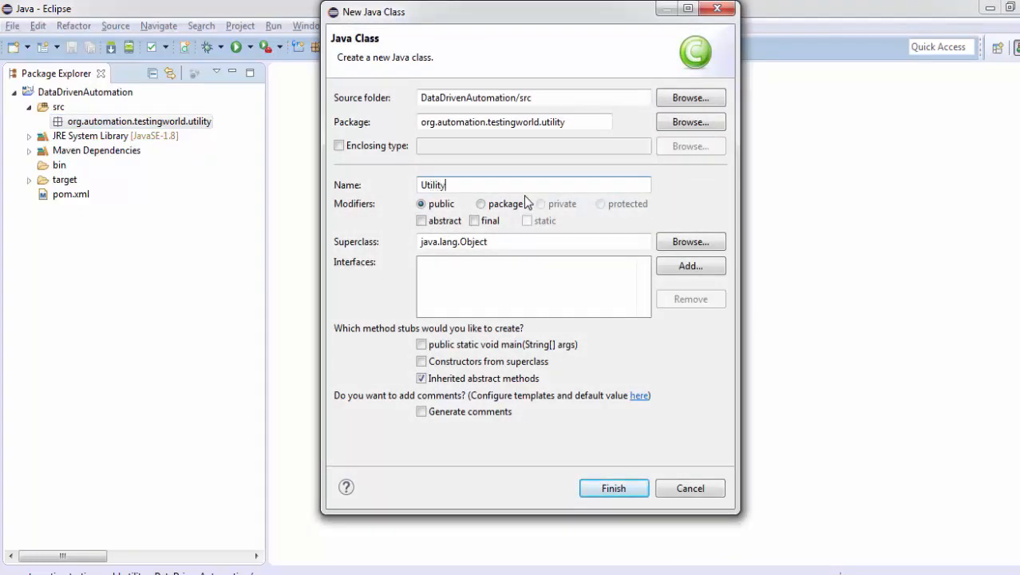
{"action": "left_click", "coordinate": [613, 489]}
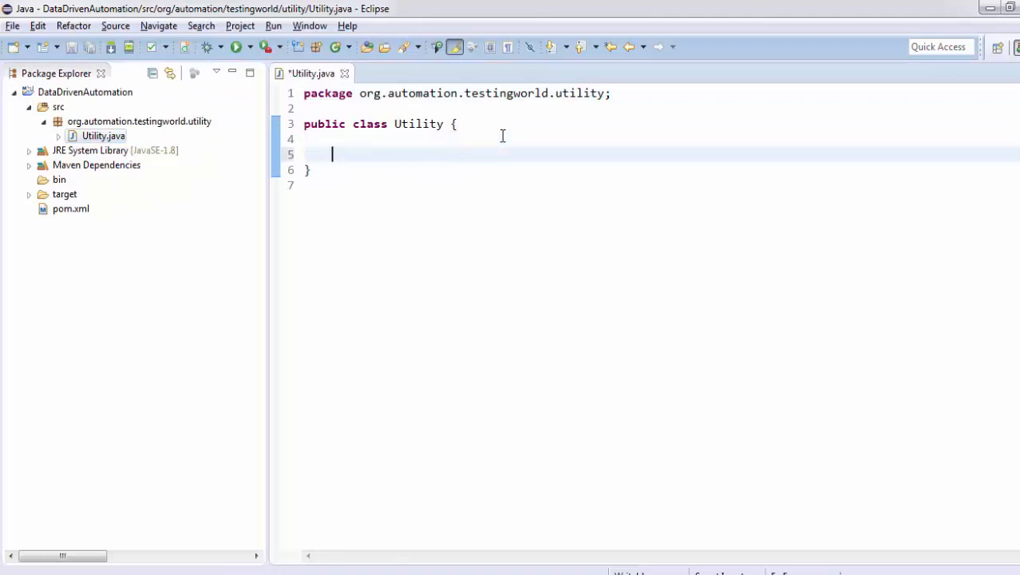
Add an empty public void fetchProperty() method to the Utility class.
{"action": "type", "text": "p"}
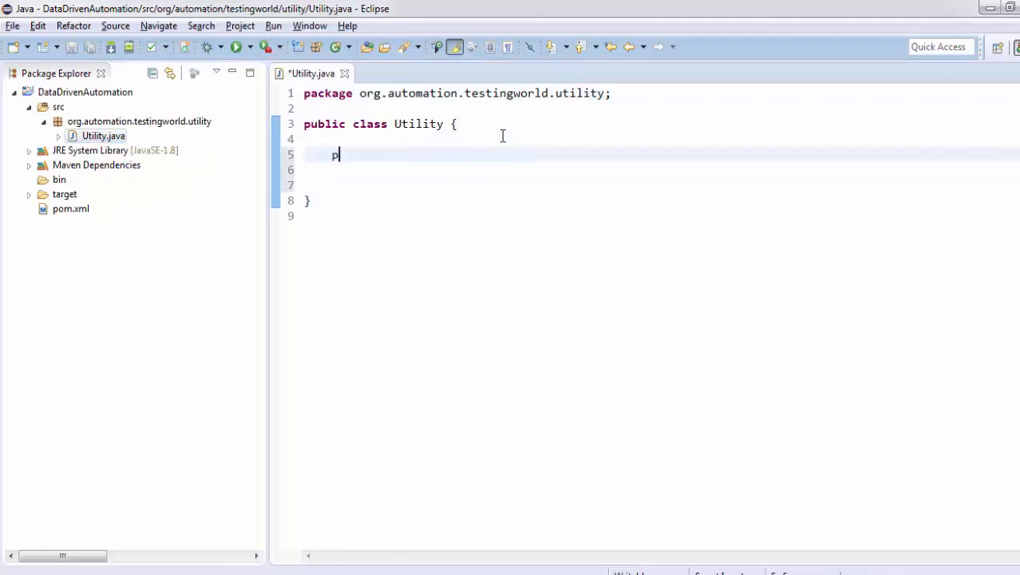
{"action": "type", "text": "ublic void"}
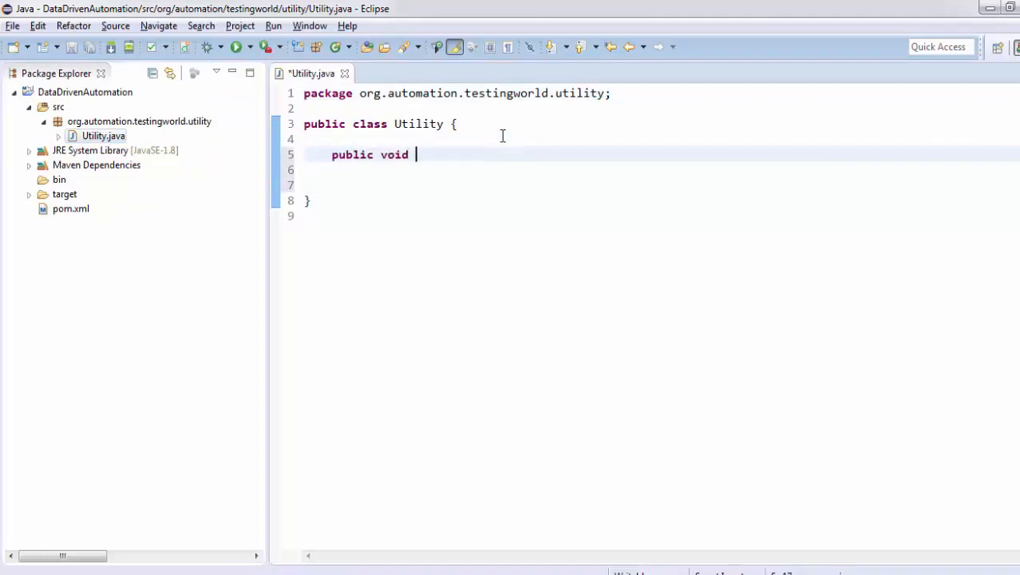
{"action": "type", "text": "fetch"}
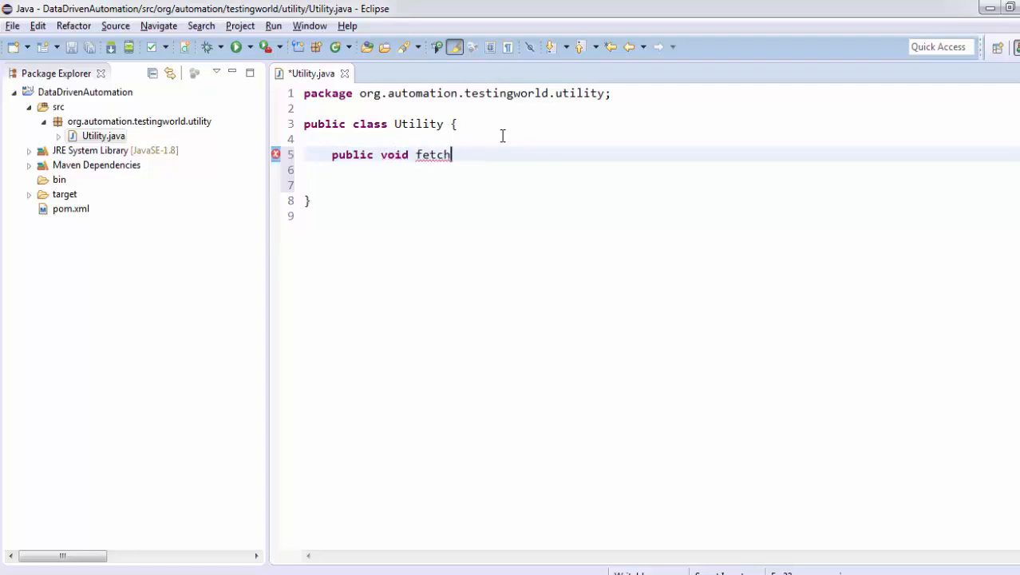
{"action": "type", "text": "Property()"}
{"action": "left_click", "coordinate": [661, 169]}
{"action": "type", "text": "{"}
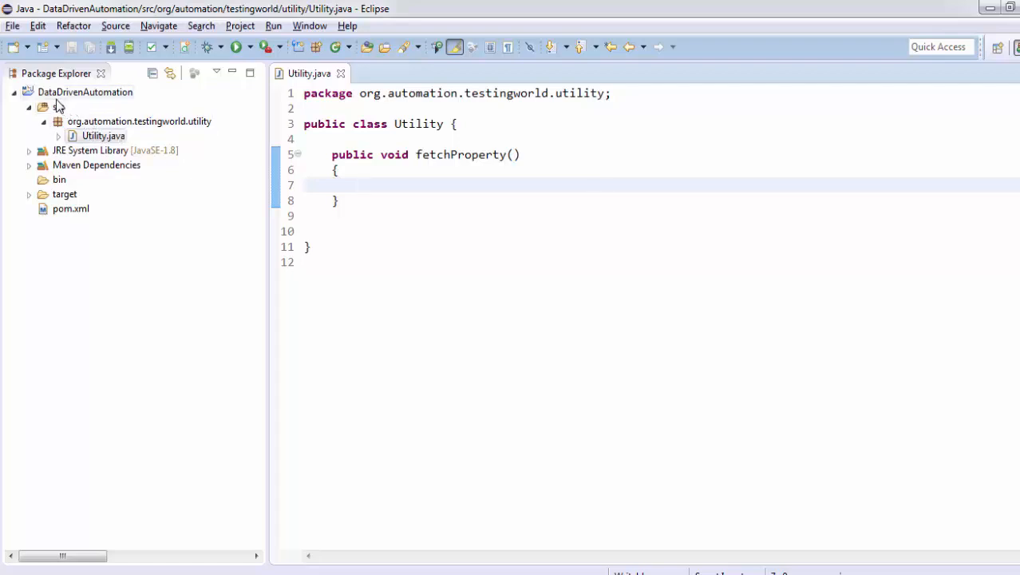
Create a Config folder at the project root with a config.properties file inside.
{"action": "right_click", "coordinate": [85, 91]}
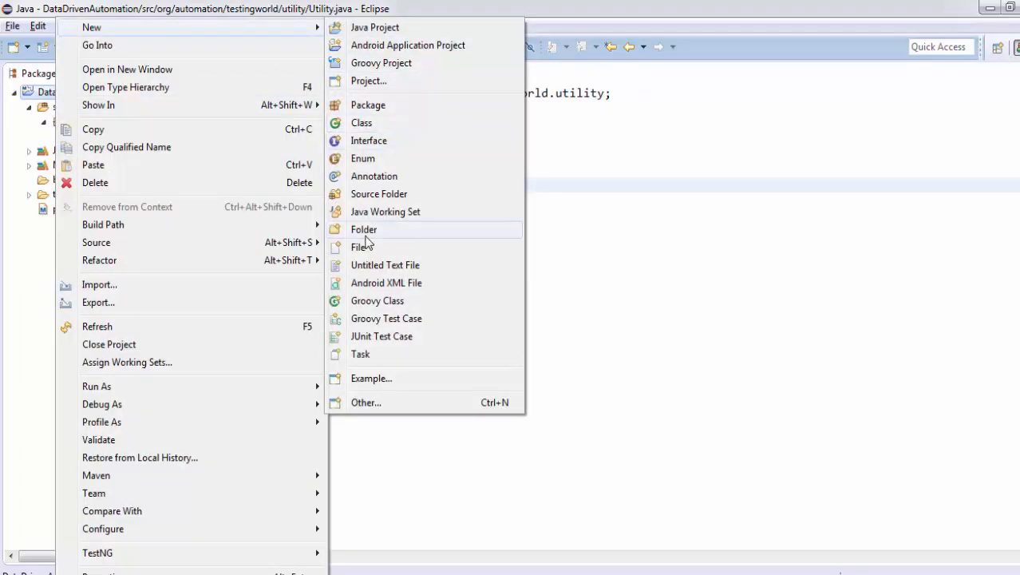
{"action": "left_click", "coordinate": [362, 229]}
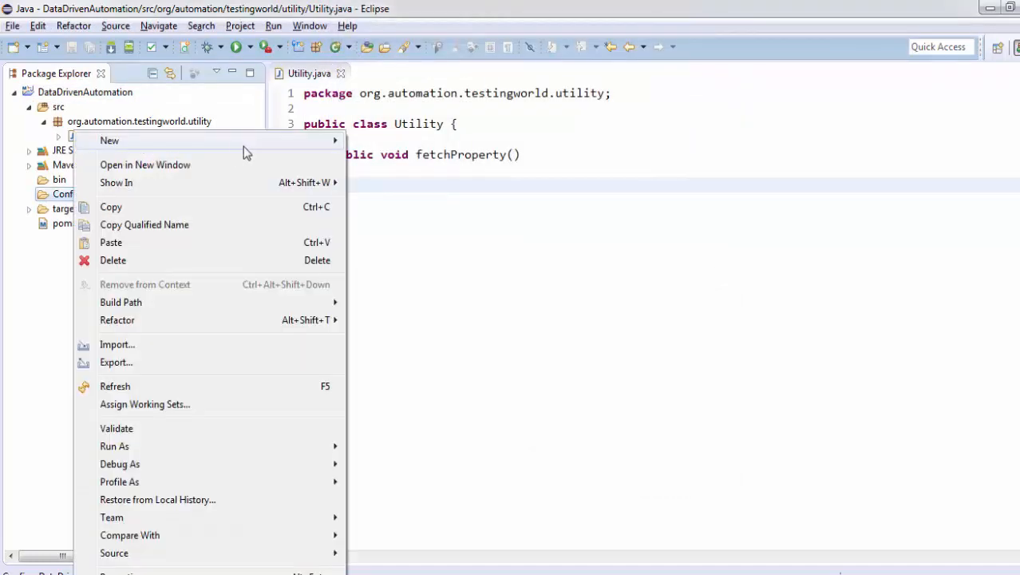
{"action": "mouse_move", "coordinate": [109, 141]}
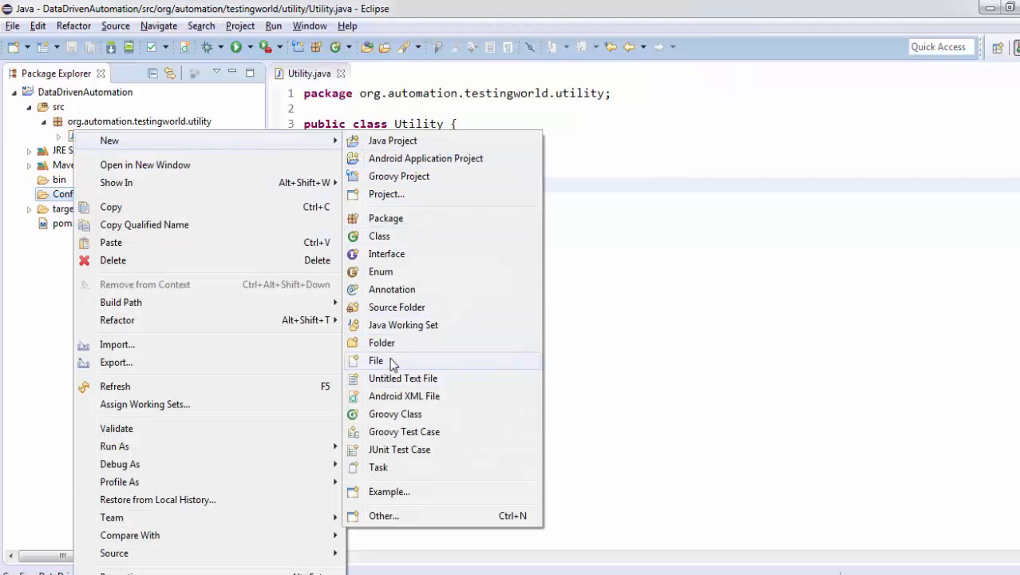
{"action": "left_click", "coordinate": [377, 361]}
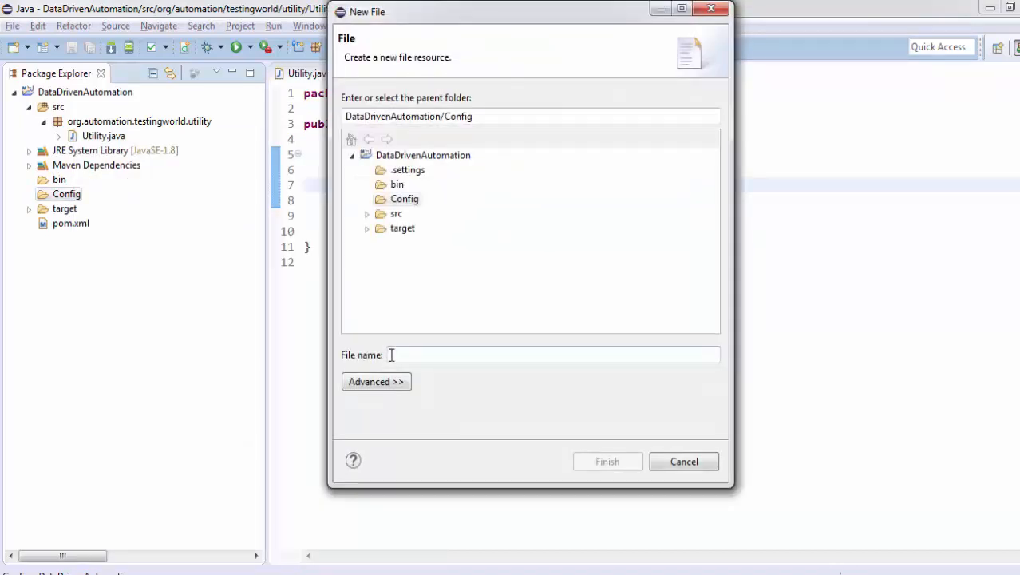
{"action": "type", "text": "config.propert"}
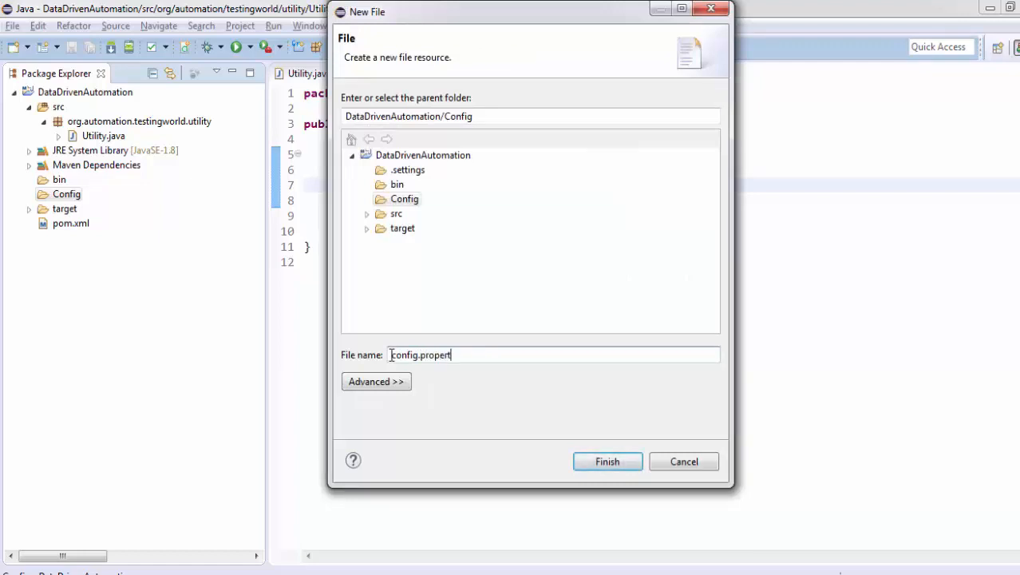
{"action": "left_click", "coordinate": [606, 461]}
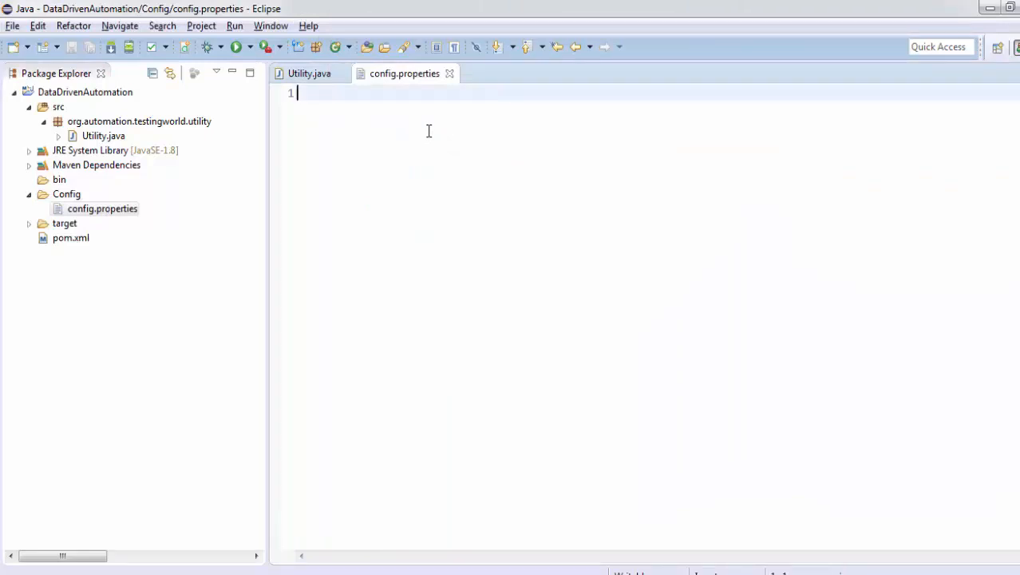
Add browserName=chrome as the first entry in config.properties.
{"action": "type", "text": "browser"}
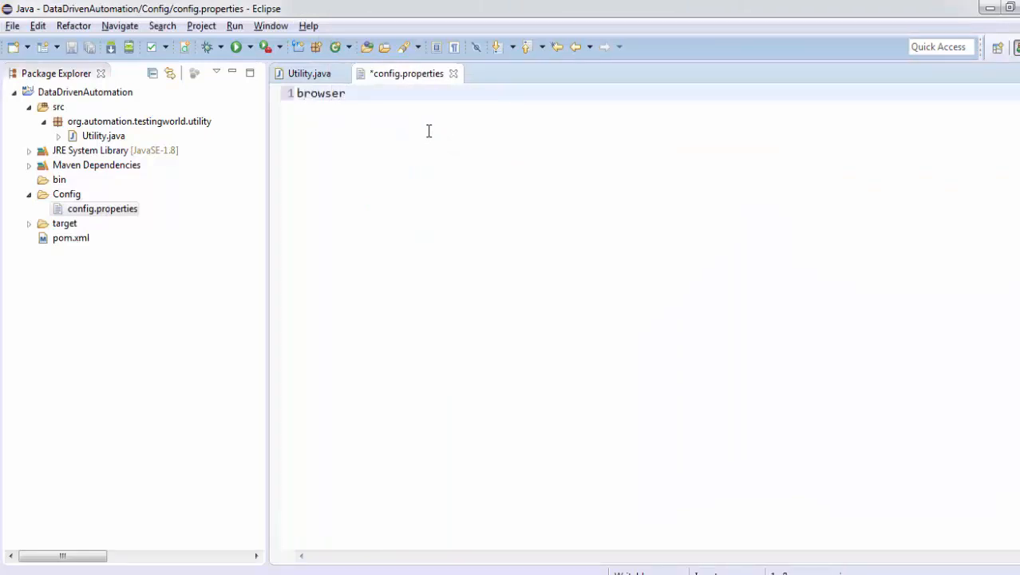
{"action": "type", "text": "N"}
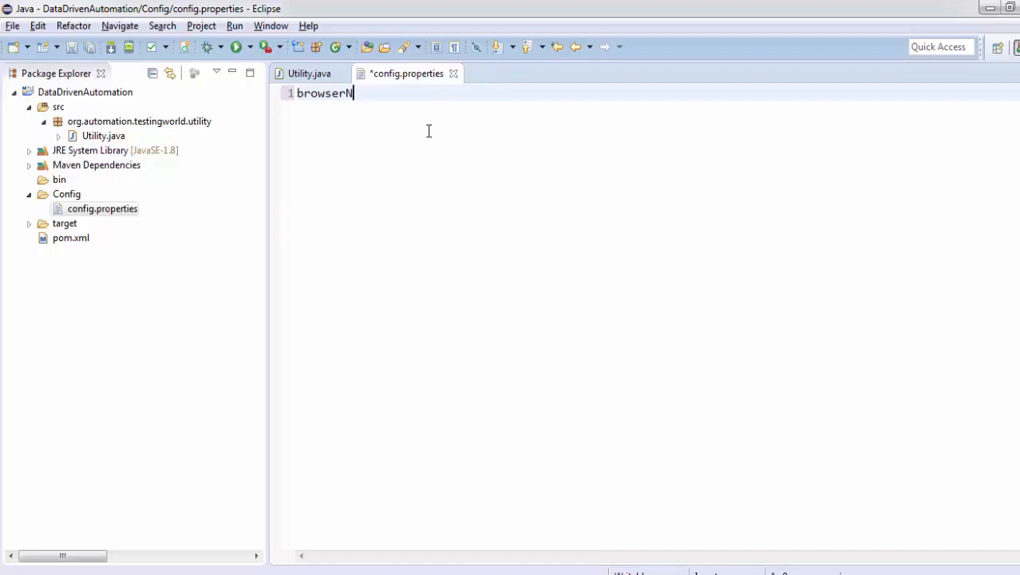
{"action": "type", "text": "ame="}
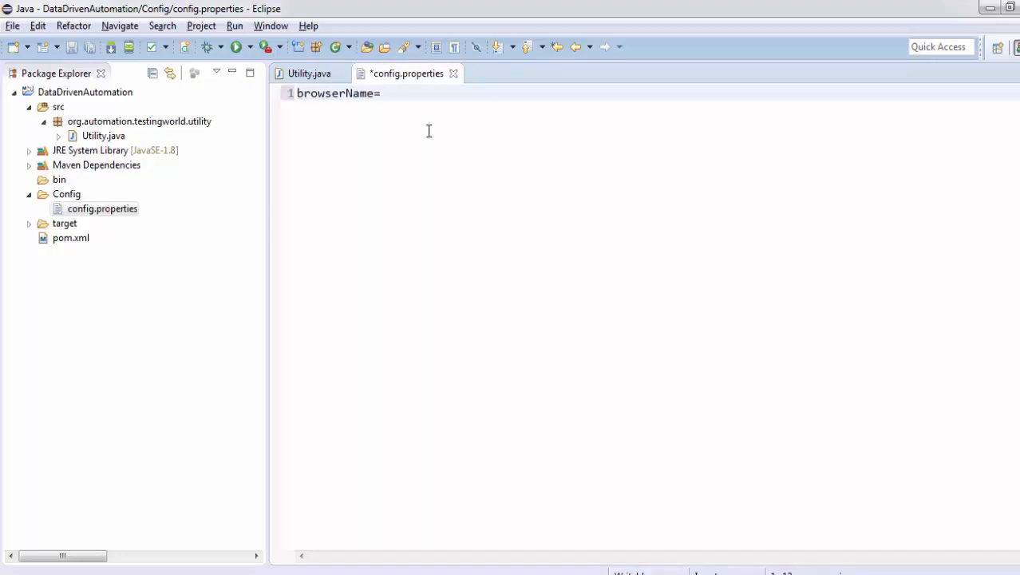
{"action": "type", "text": "ch"}
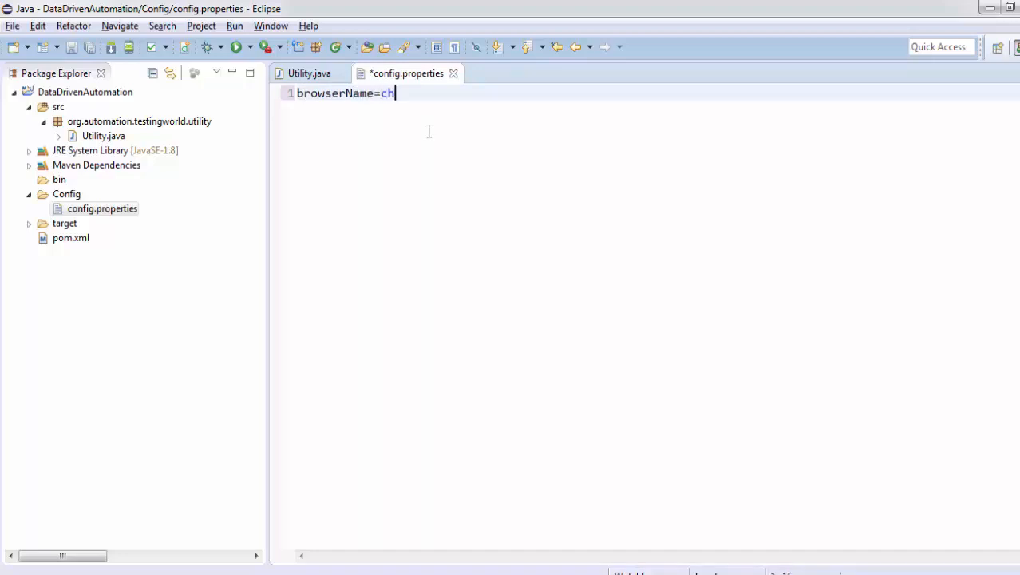
{"action": "type", "text": "rome"}
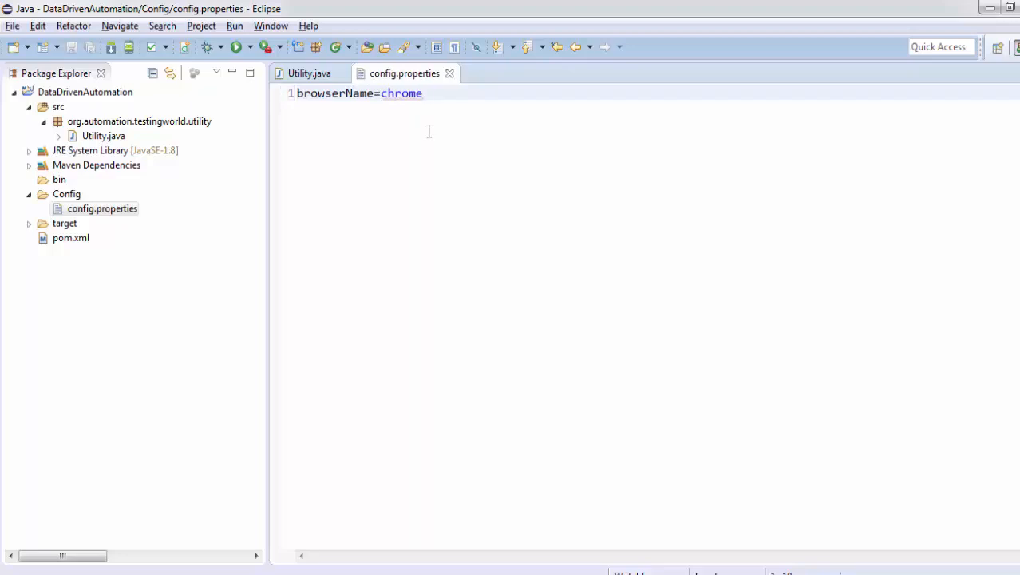
{"action": "double_click", "coordinate": [401, 93]}
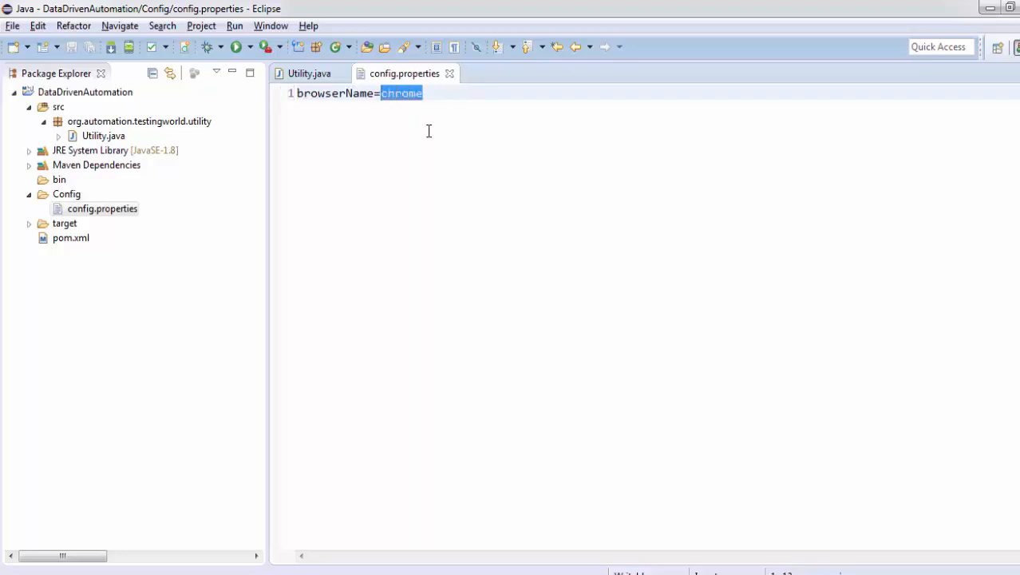
{"action": "type", "text": "b"}
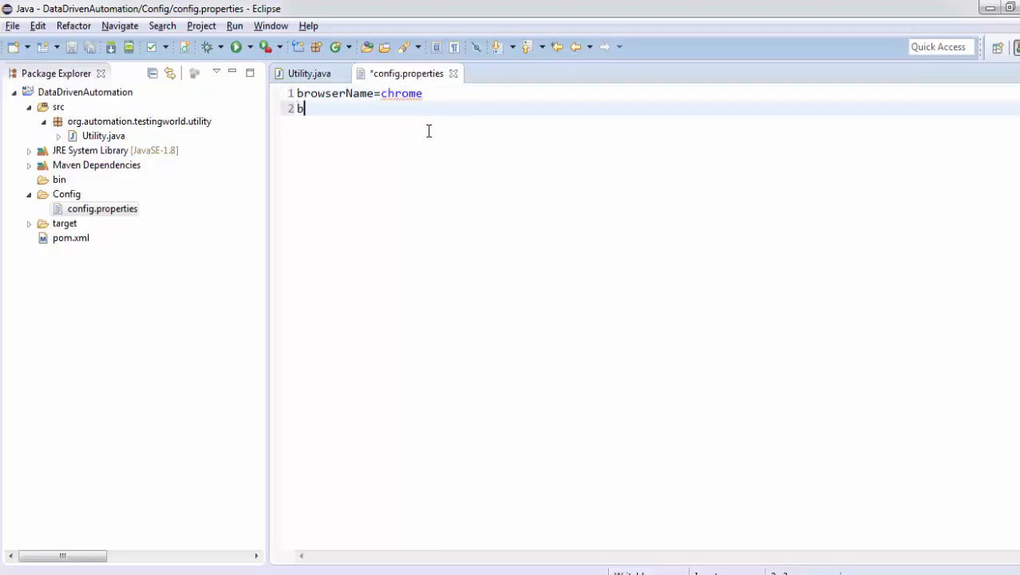
{"action": "type", "text": "rowser"}
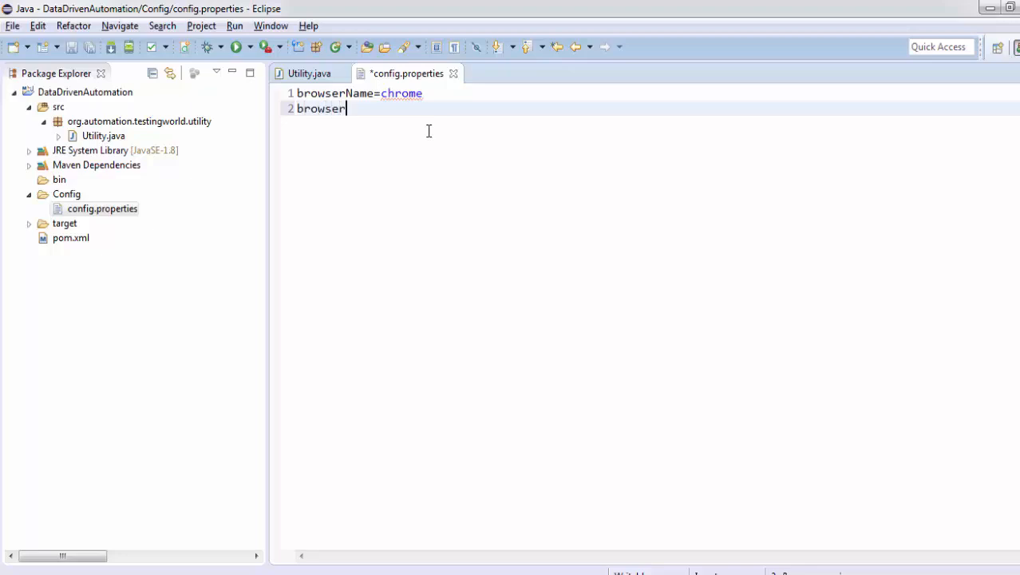
{"action": "key", "text": "BackSpace"}
{"action": "type", "text": "applicati"}
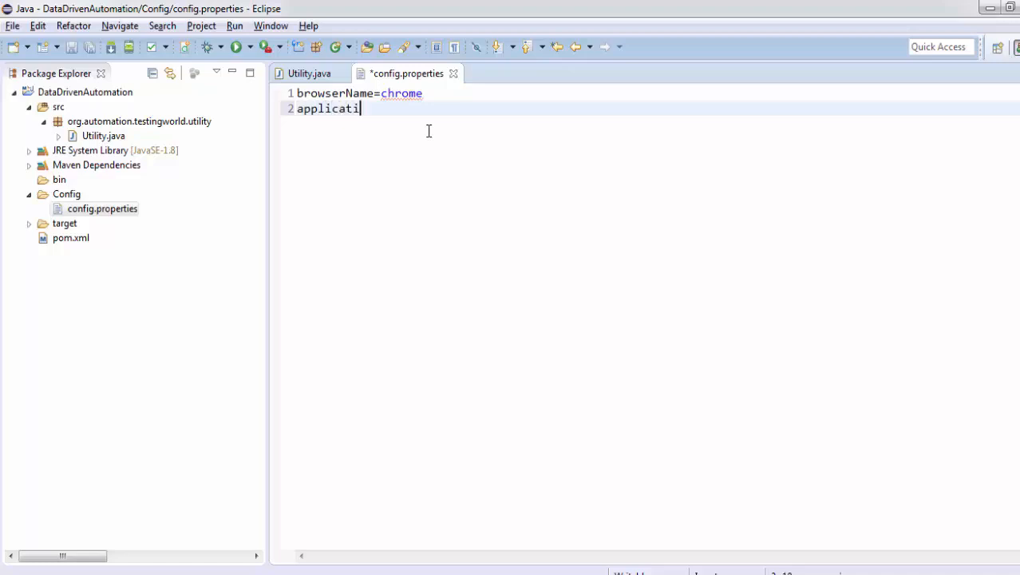
{"action": "type", "text": "onURL"}
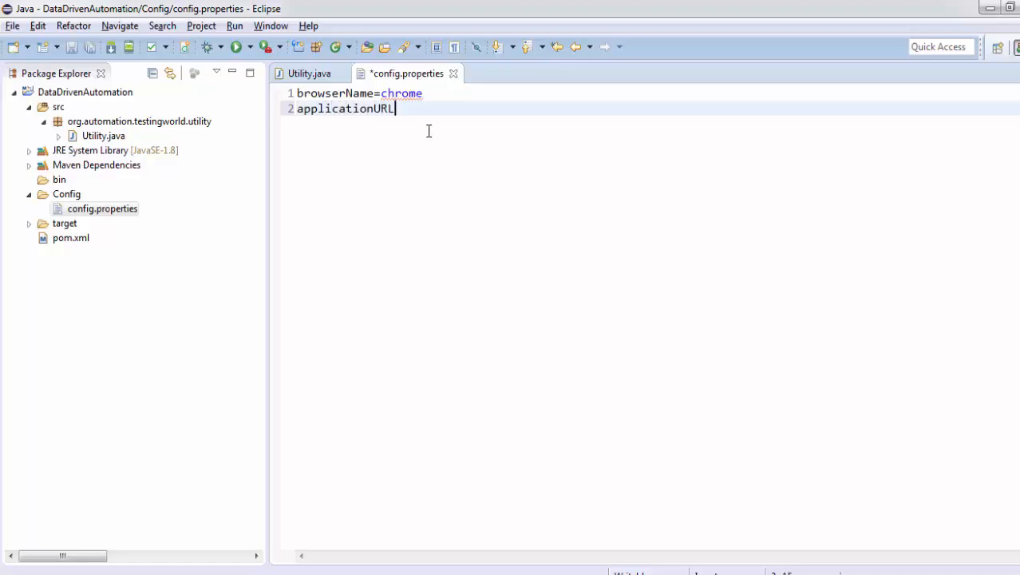
{"action": "type", "text": "=www."}
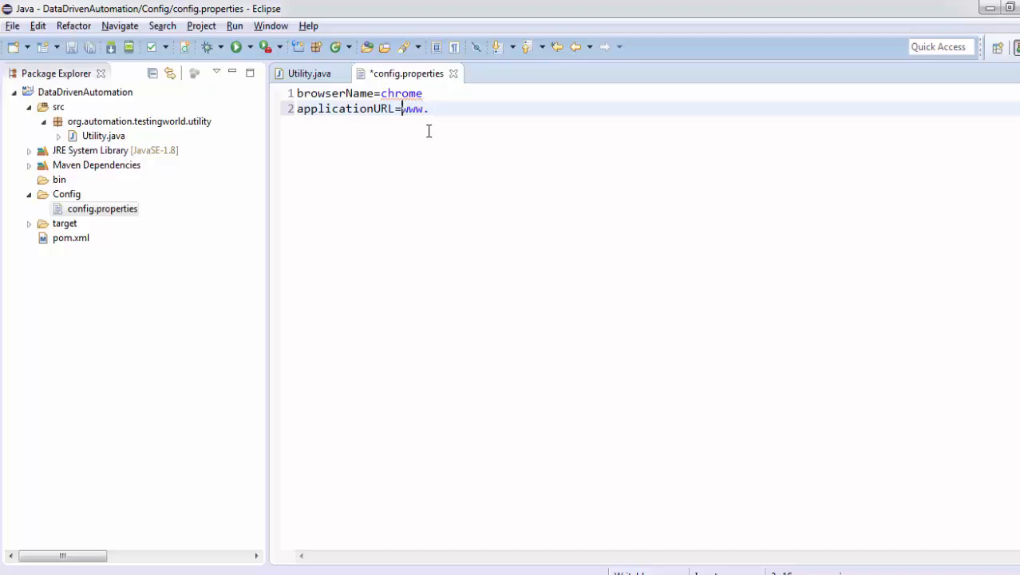
{"action": "type", "text": "https://"}
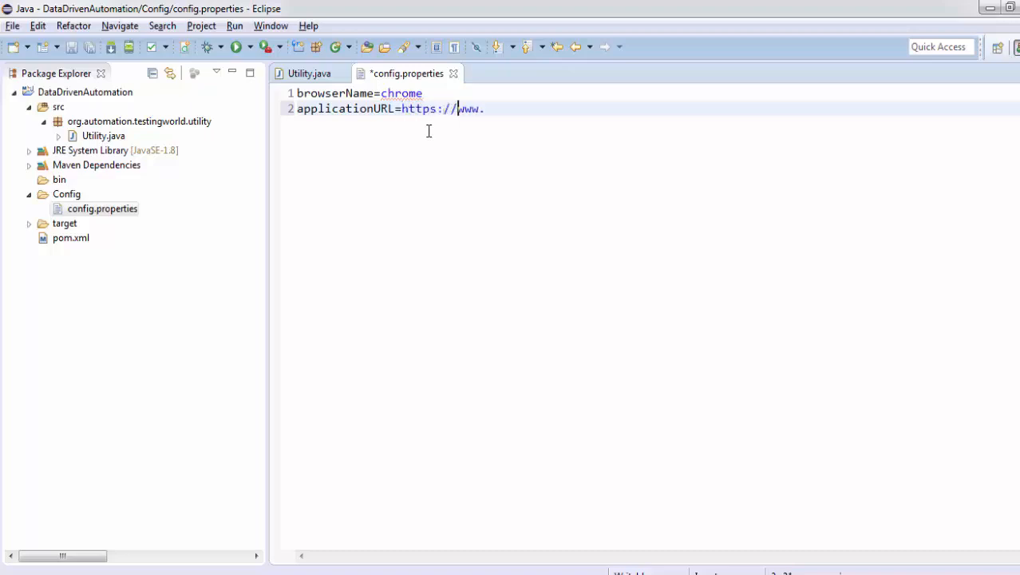
{"action": "type", "text": "faceboo"}
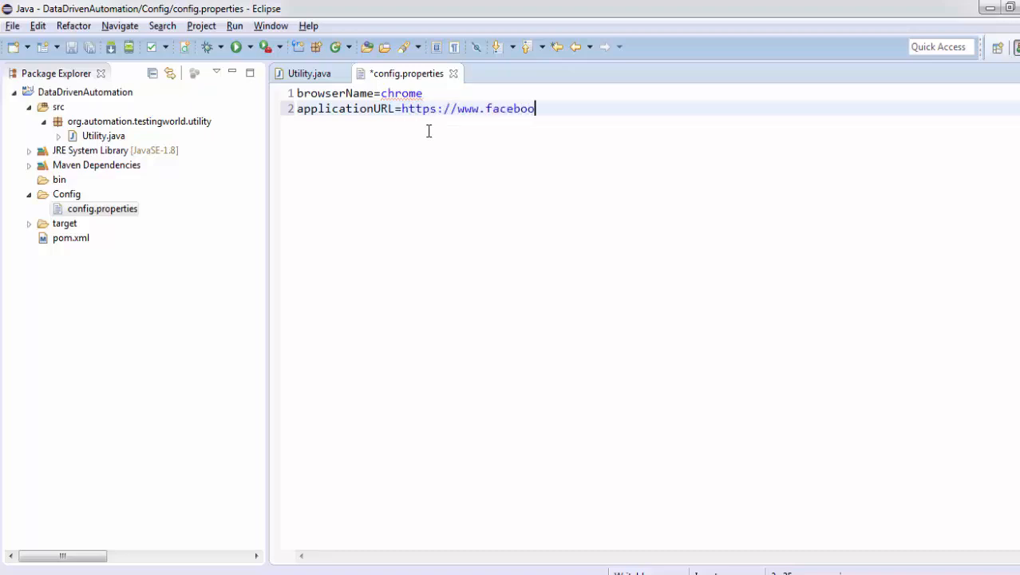
{"action": "type", "text": "k.com"}
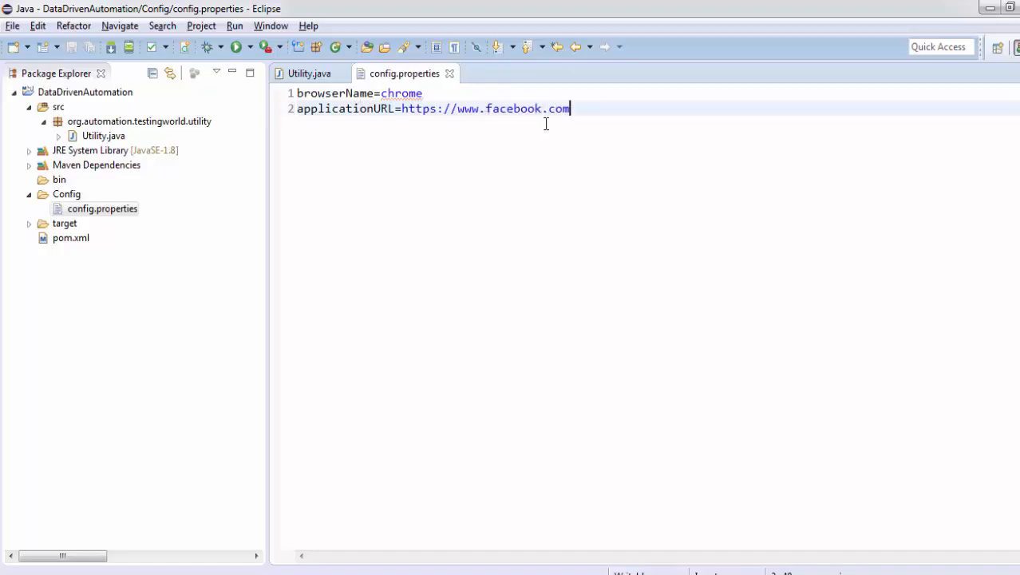
{"action": "key", "text": "ctrl+a"}
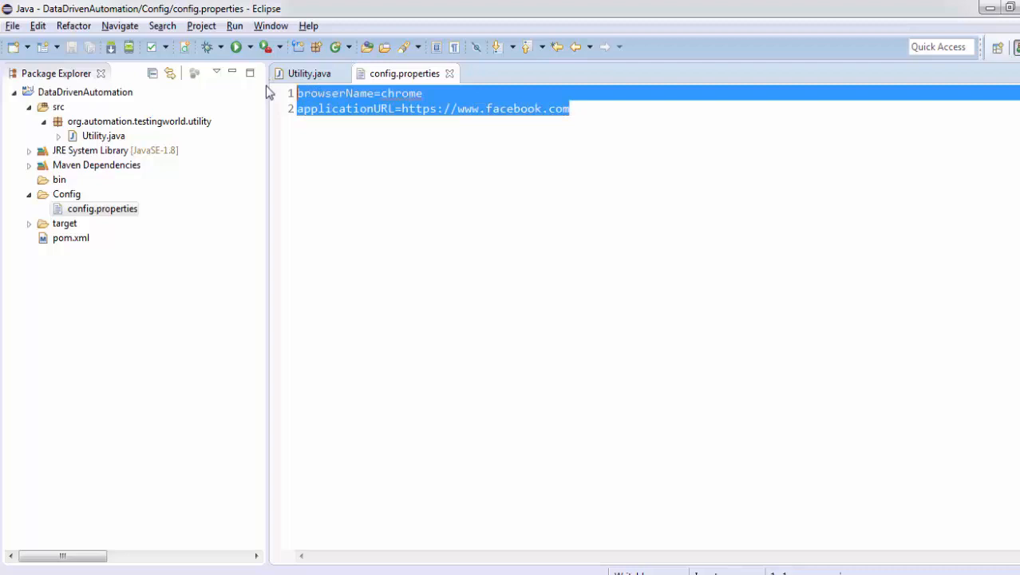
{"action": "left_click", "coordinate": [104, 136]}
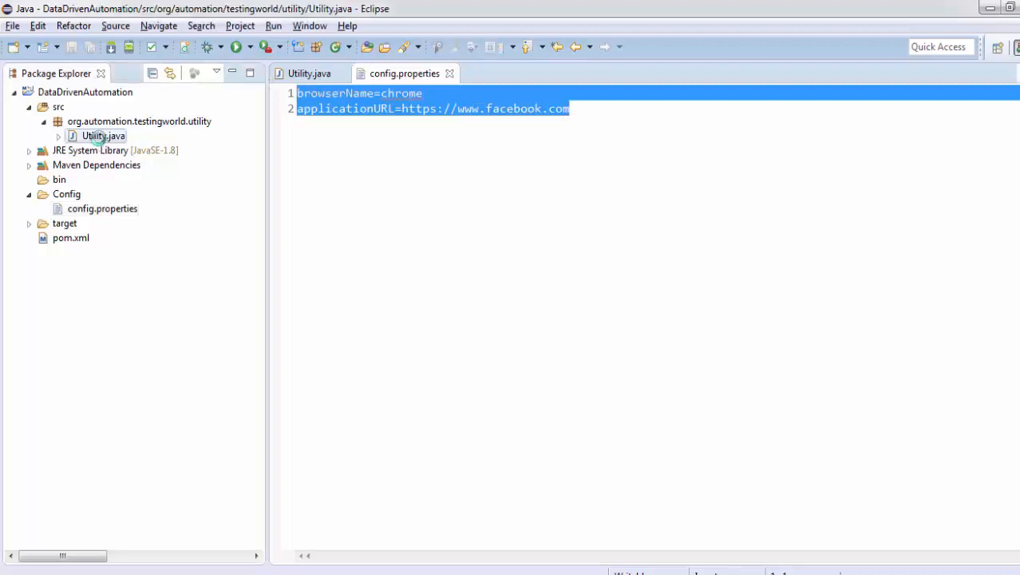
Rename the method fetchProperty to fetchPropertyValue in Utility.java.
{"action": "left_click", "coordinate": [309, 74]}
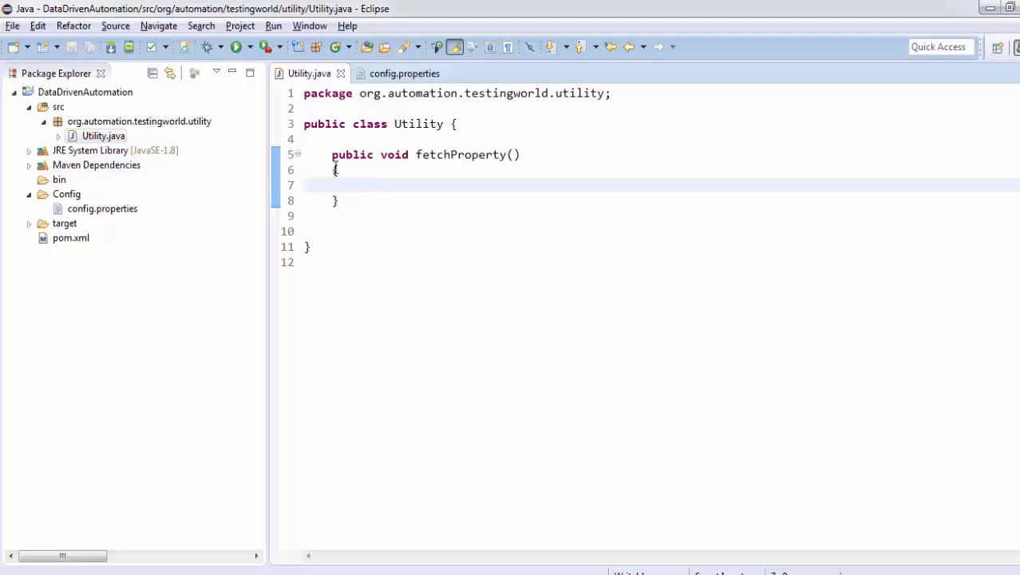
{"action": "left_click_drag", "start_coordinate": [332, 153], "coordinate": [339, 202]}
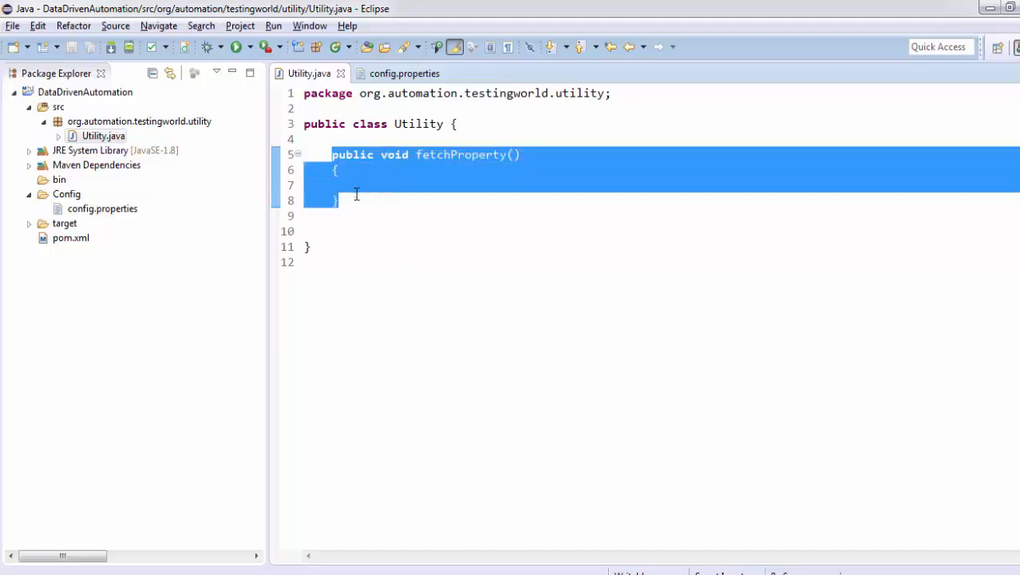
{"action": "double_click", "coordinate": [466, 153]}
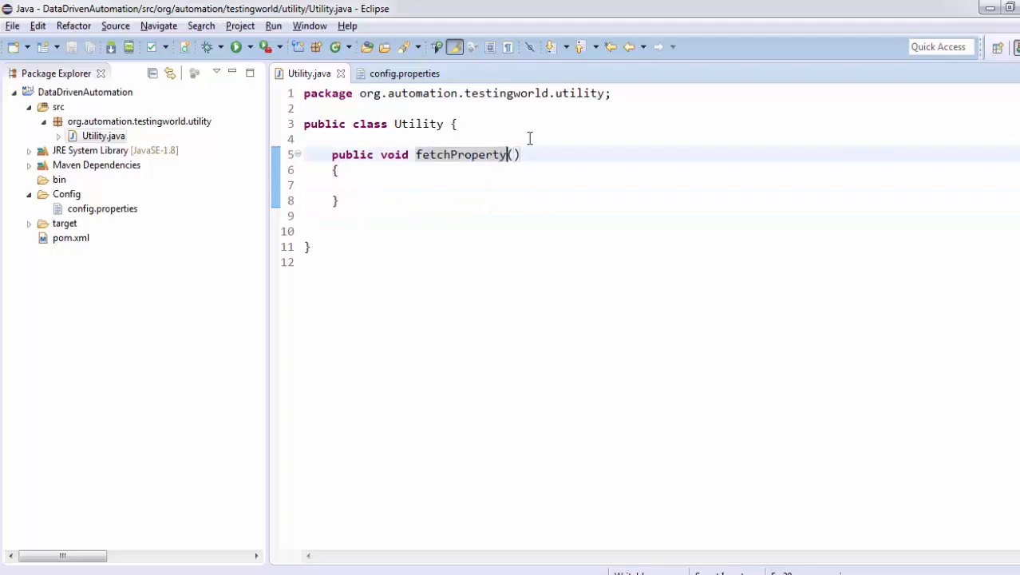
{"action": "type", "text": "Value"}
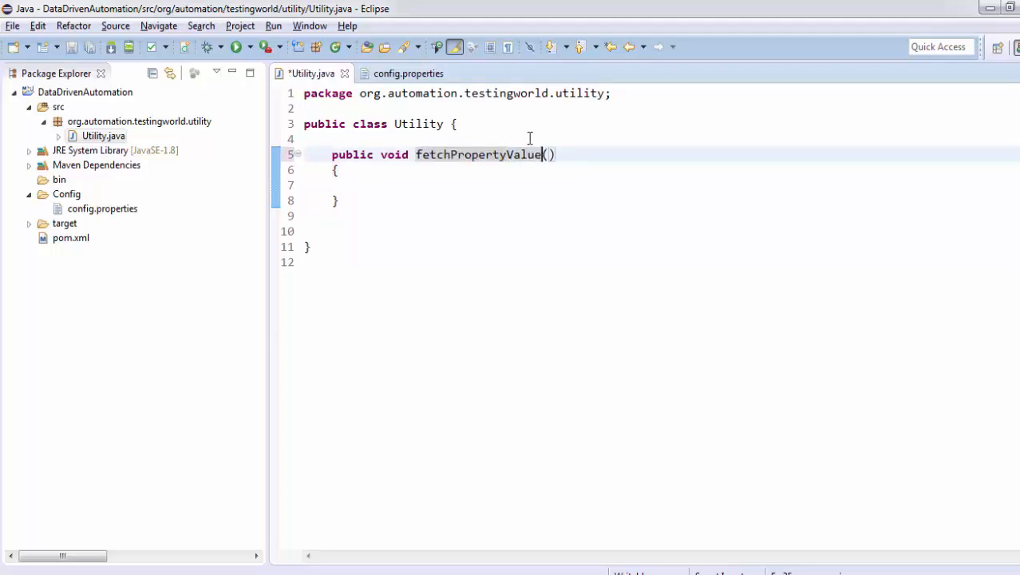
{"action": "key", "text": "ctrl+a"}
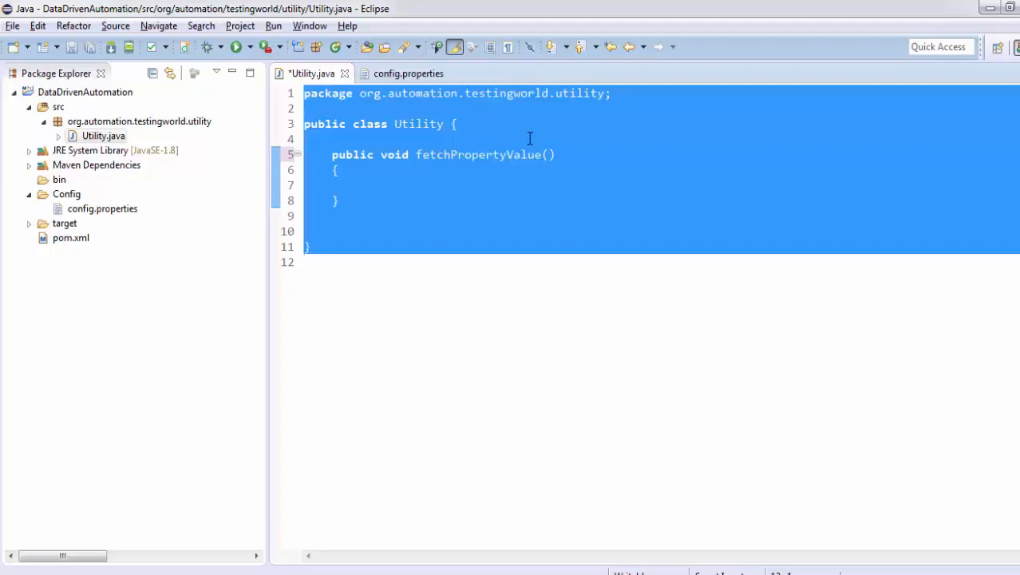
{"action": "left_click", "coordinate": [361, 184]}
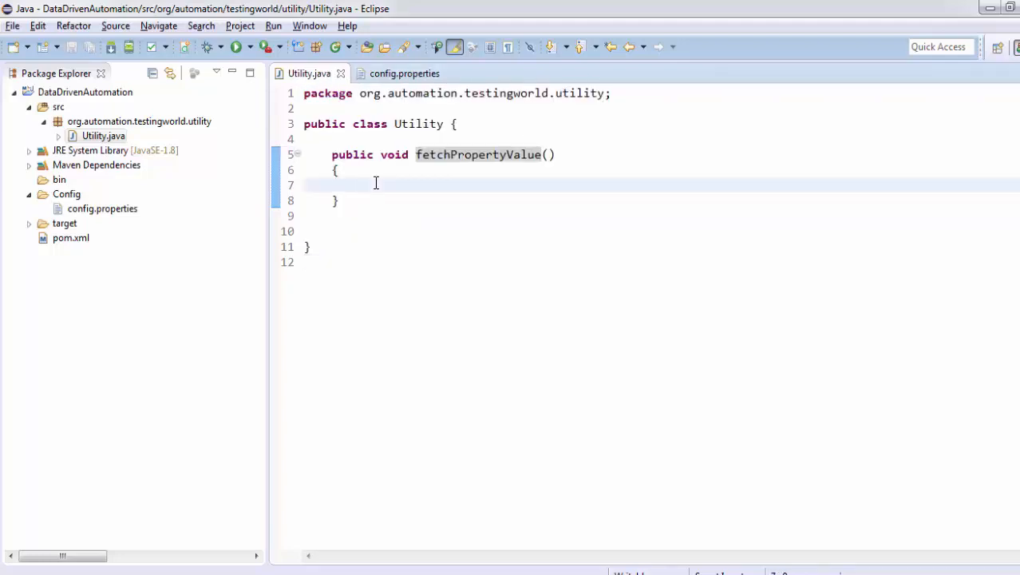
Create FileInputStream file = new FileInputStream("./Config/config.properties") with its import.
{"action": "type", "text": "File"}
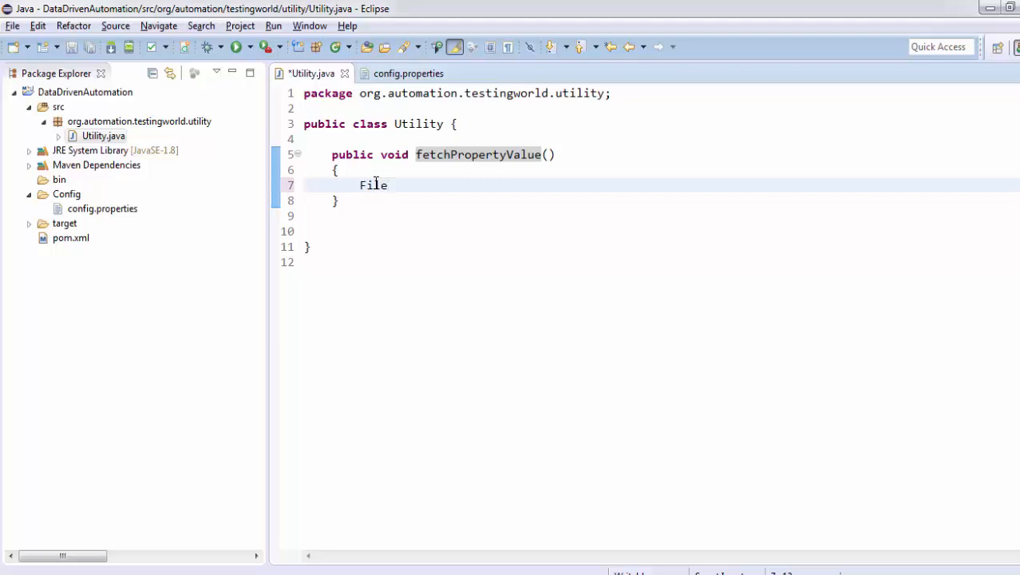
{"action": "type", "text": "InputStream f"}
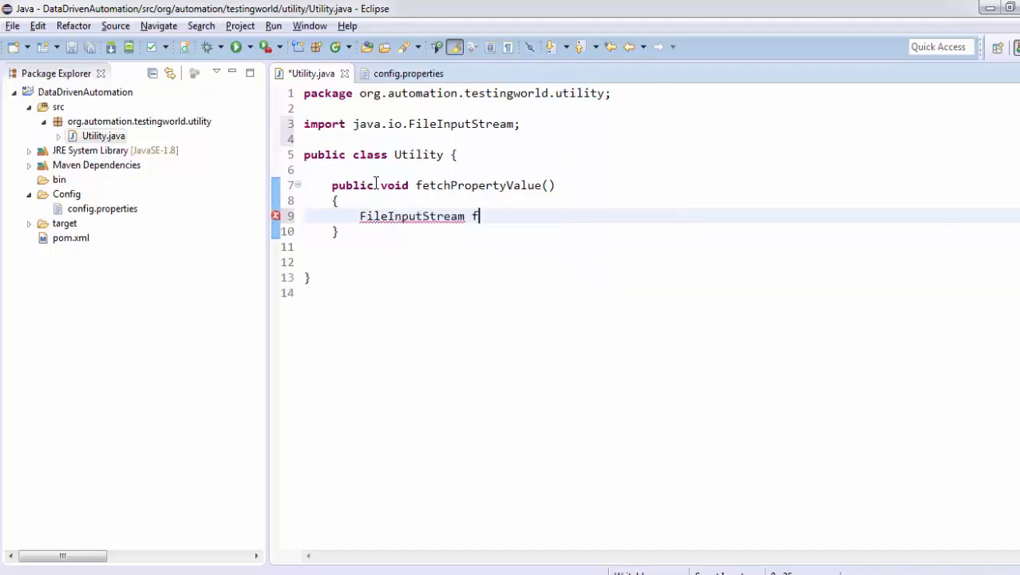
{"action": "type", "text": "o"}
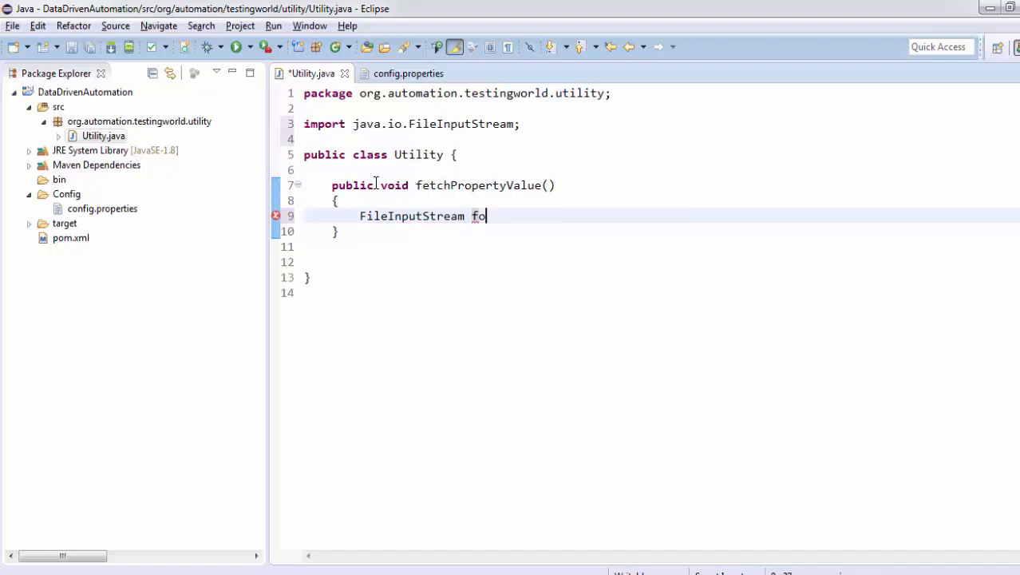
{"action": "type", "text": "ile ="}
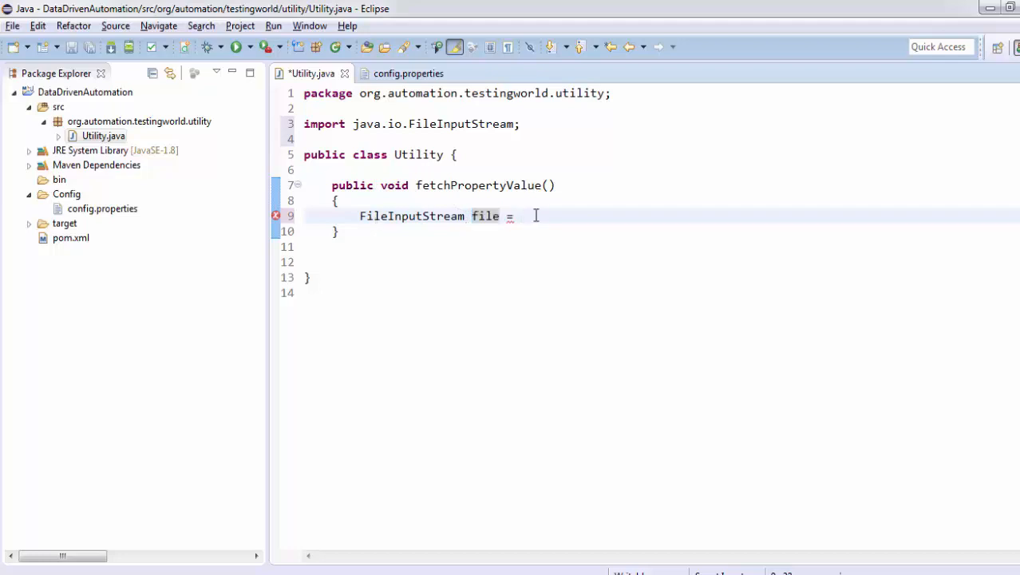
{"action": "type", "text": "new FileInputStream(name"}
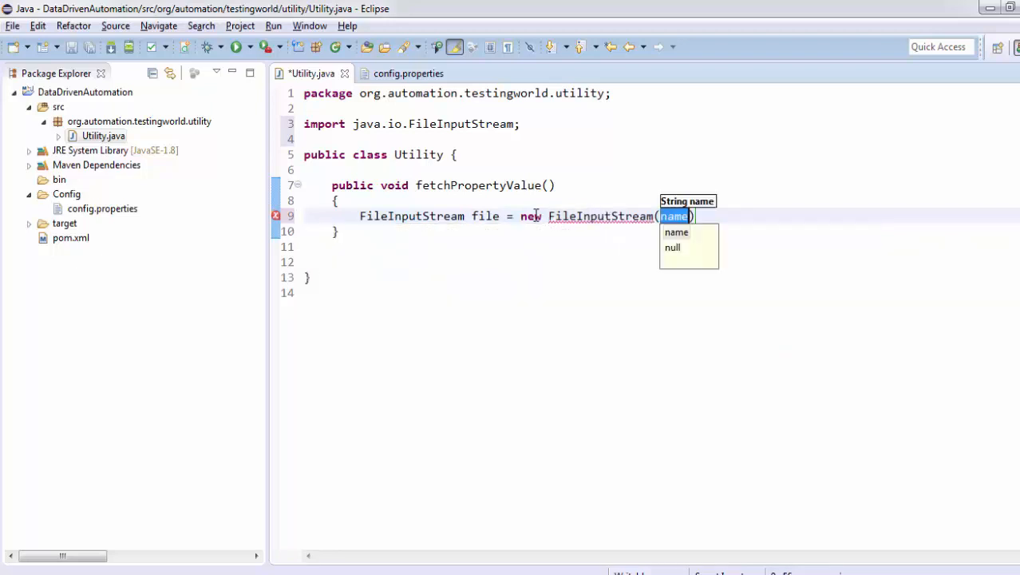
{"action": "type", "text": "\""}
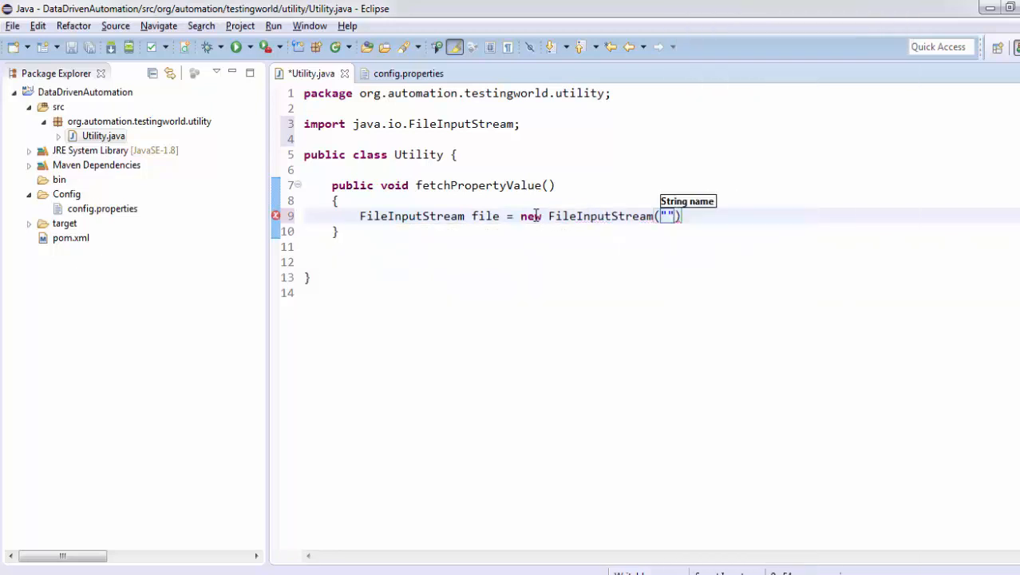
{"action": "type", "text": "./Config"}
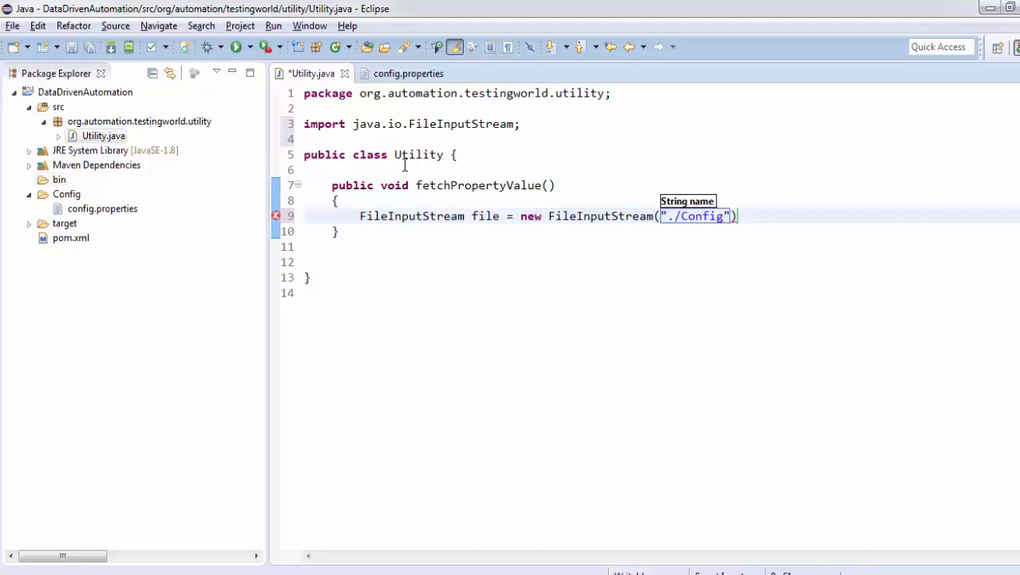
{"action": "type", "text": "config.propert"}
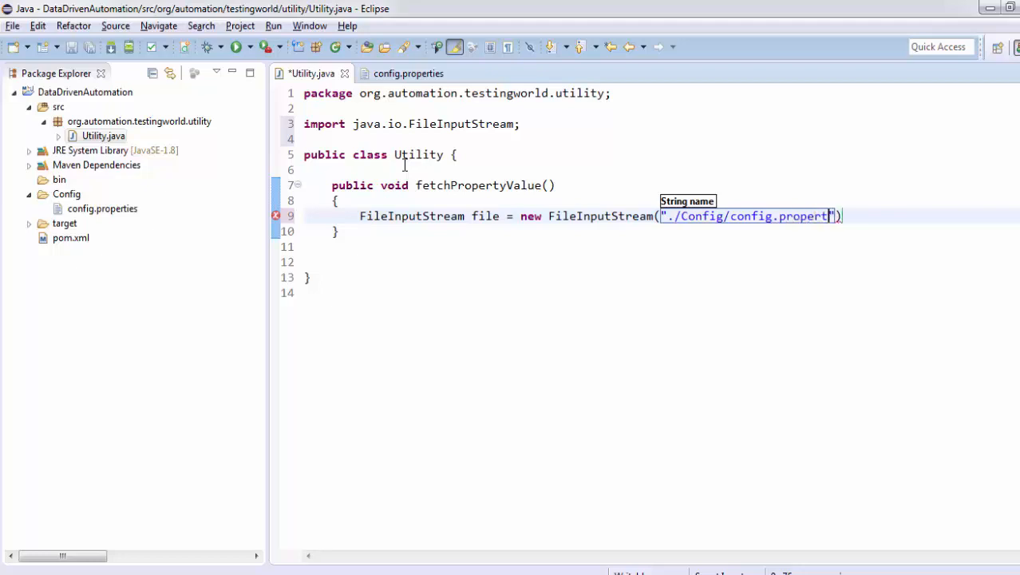
{"action": "type", "text": "ies"}
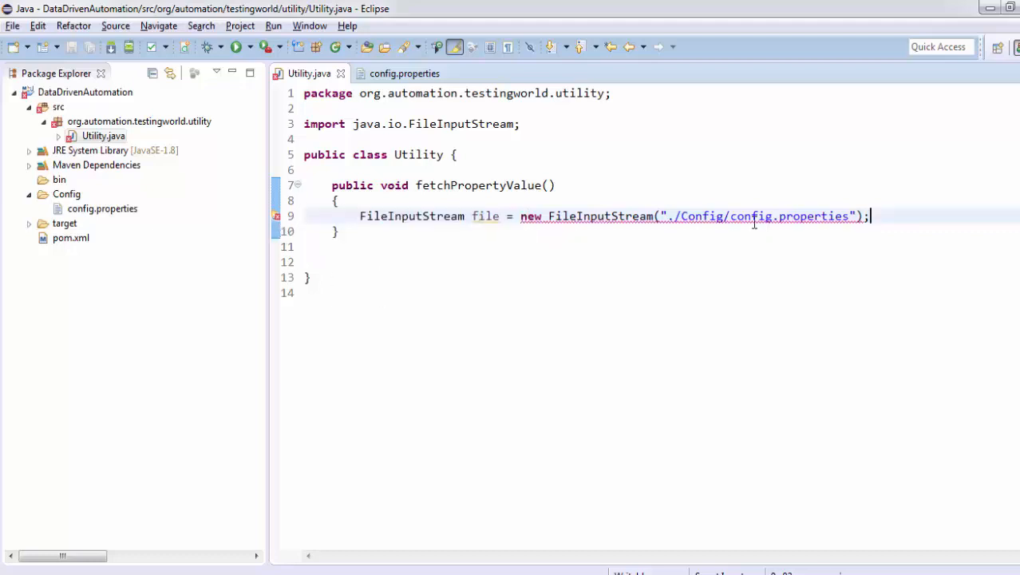
{"action": "mouse_move", "coordinate": [278, 220]}
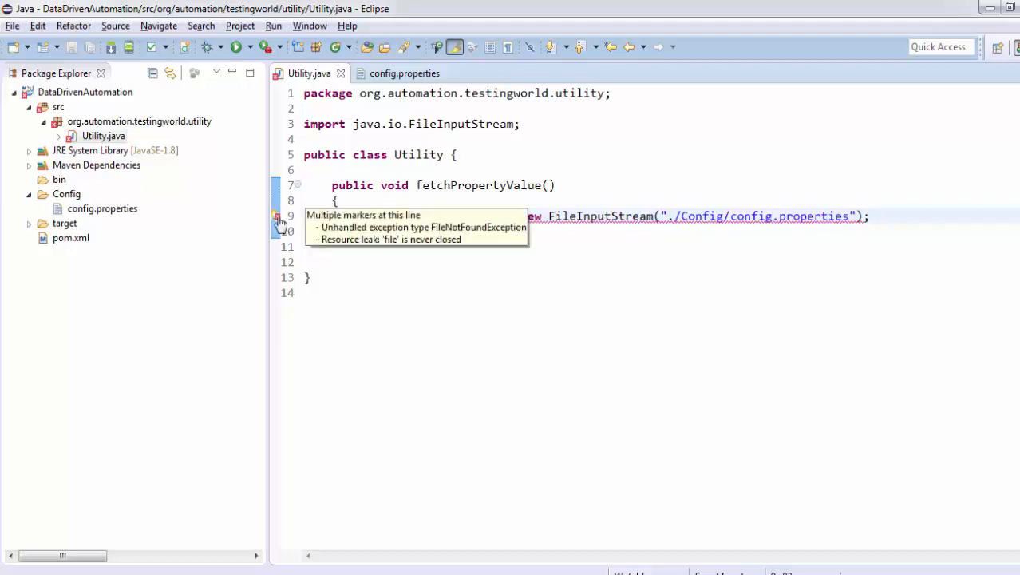
Quick-fix the error so fetchPropertyValue throws FileNotFoundException.
{"action": "left_click", "coordinate": [278, 217]}
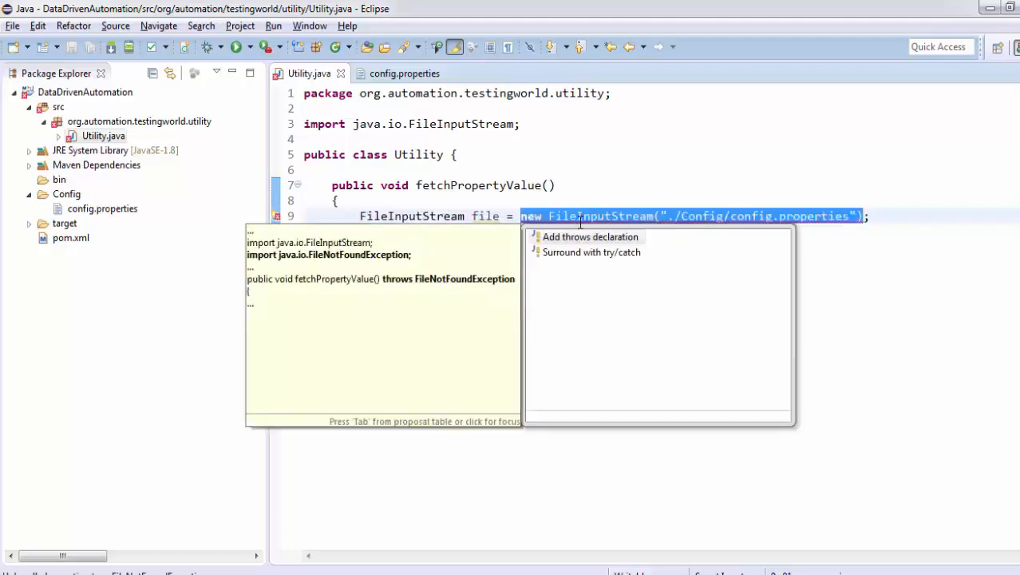
{"action": "left_click", "coordinate": [591, 236]}
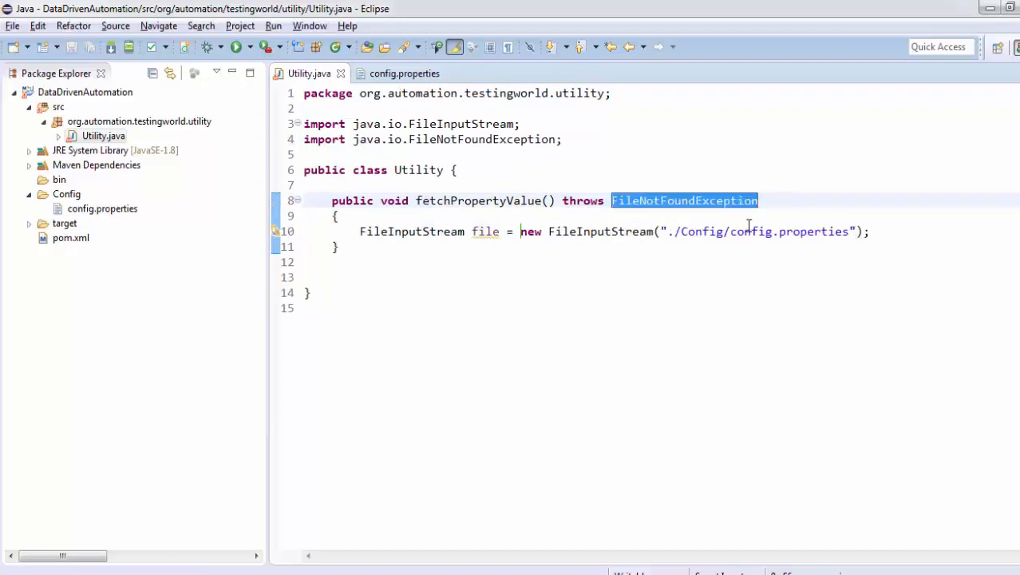
Declare Properties property = new Properties(); in the method body.
{"action": "type", "text": "Pr"}
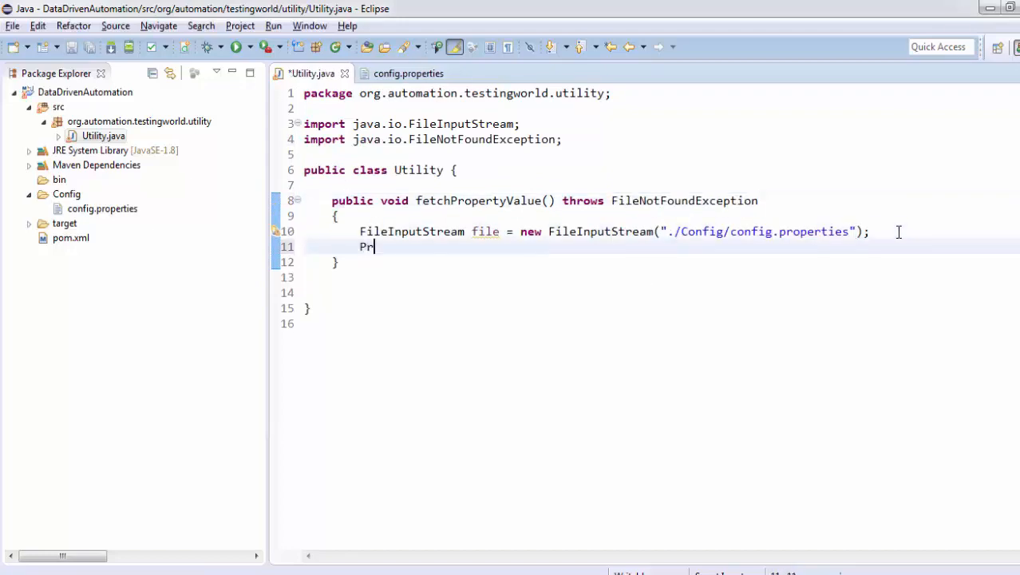
{"action": "type", "text": "opert"}
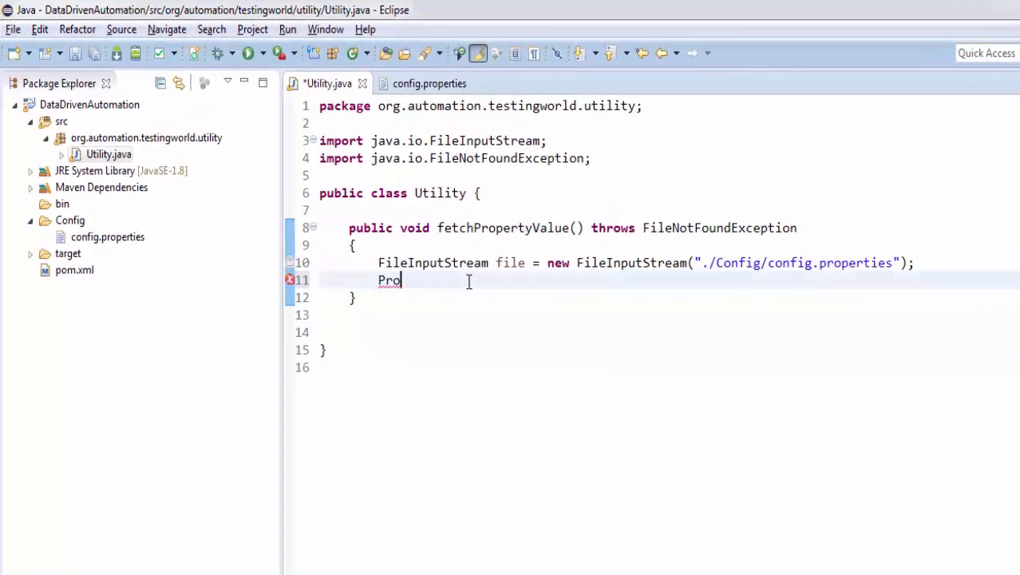
{"action": "type", "text": "pe"}
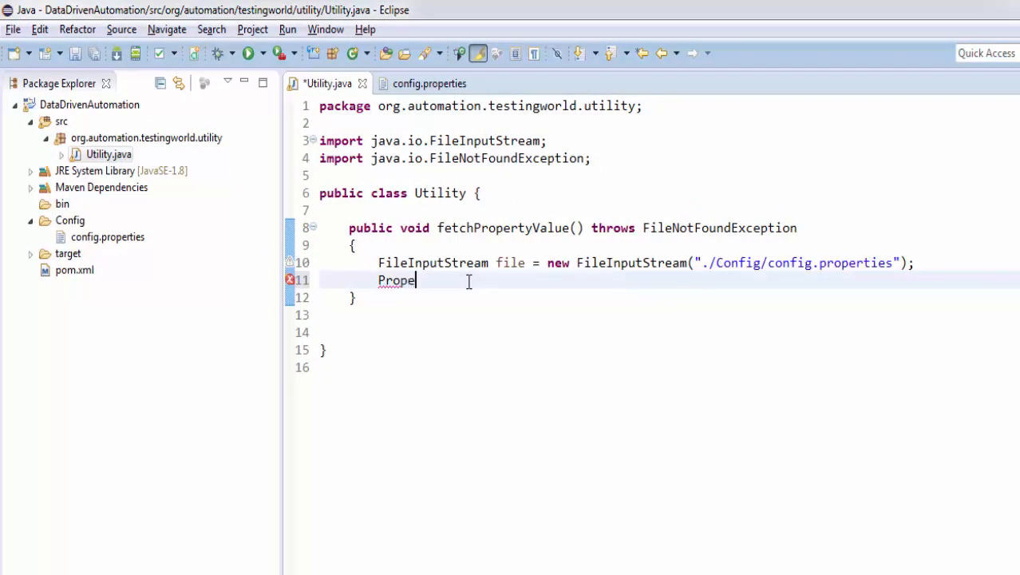
{"action": "type", "text": "rties"}
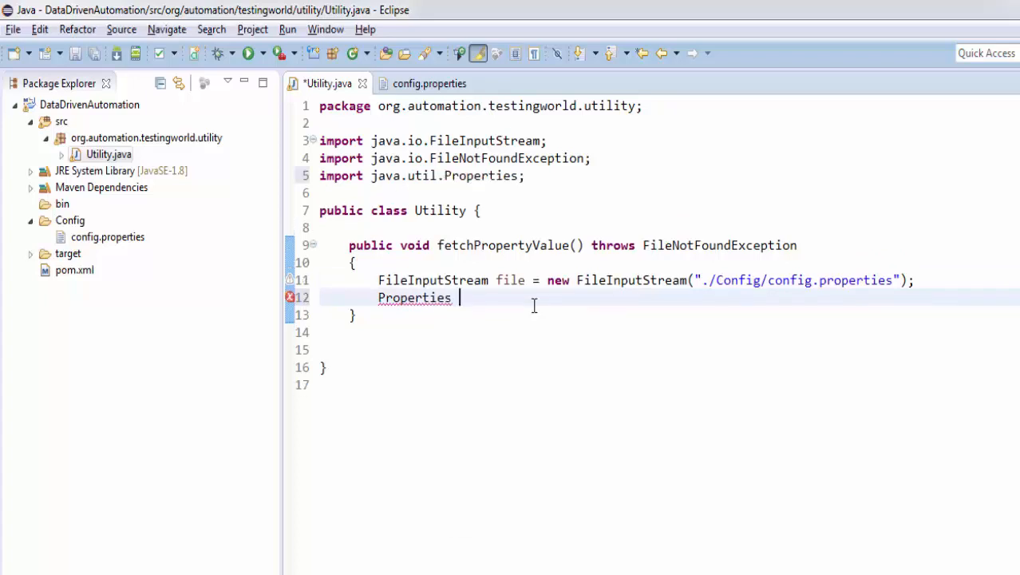
{"action": "type", "text": "p"}
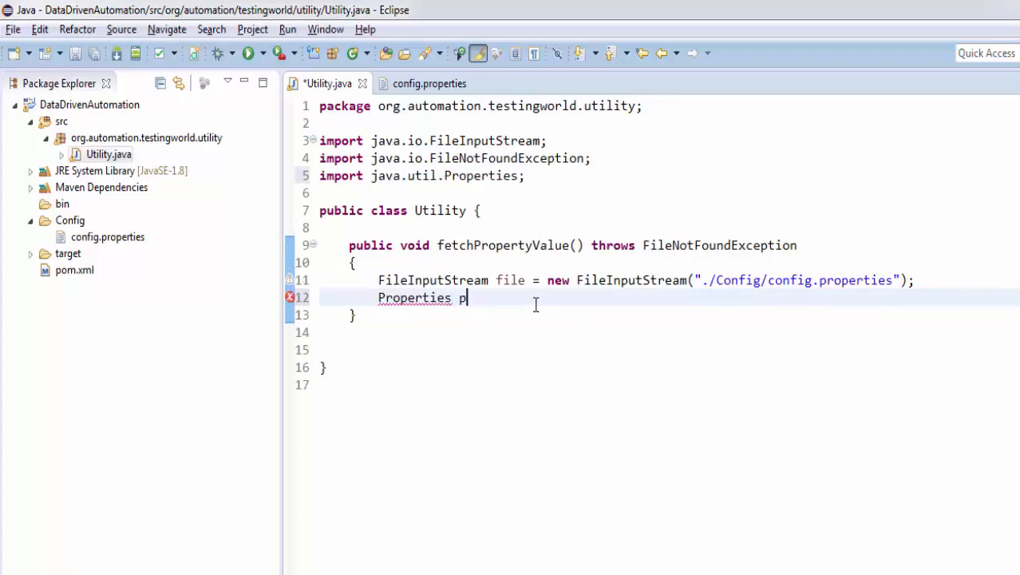
{"action": "type", "text": "roperty"}
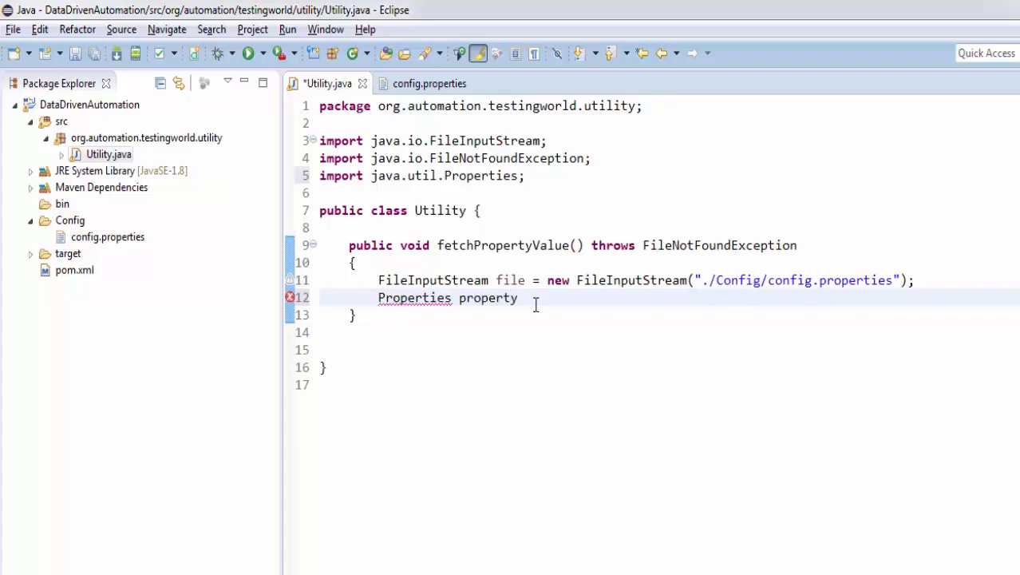
{"action": "type", "text": "= new Pr"}
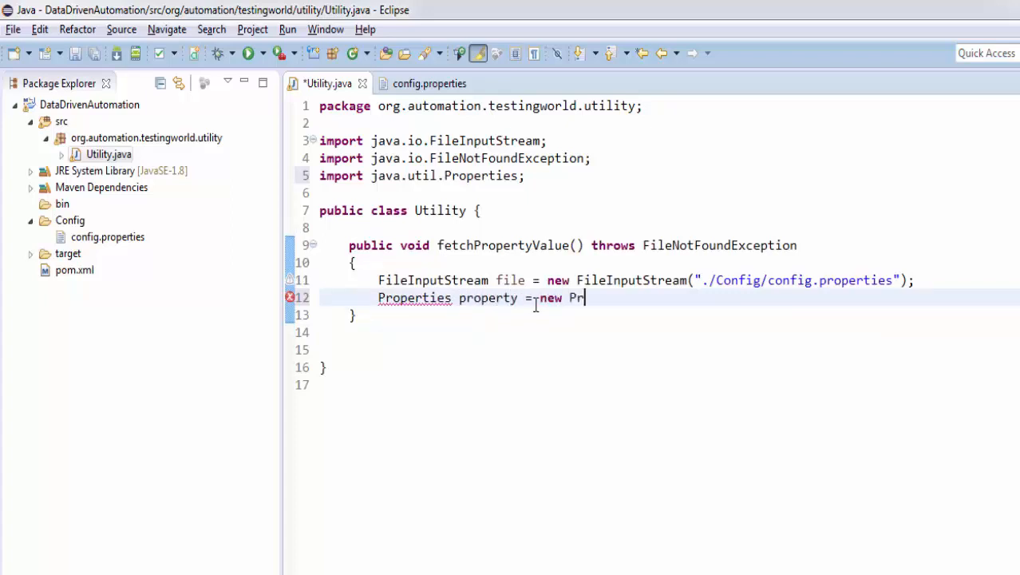
{"action": "type", "text": "operties"}
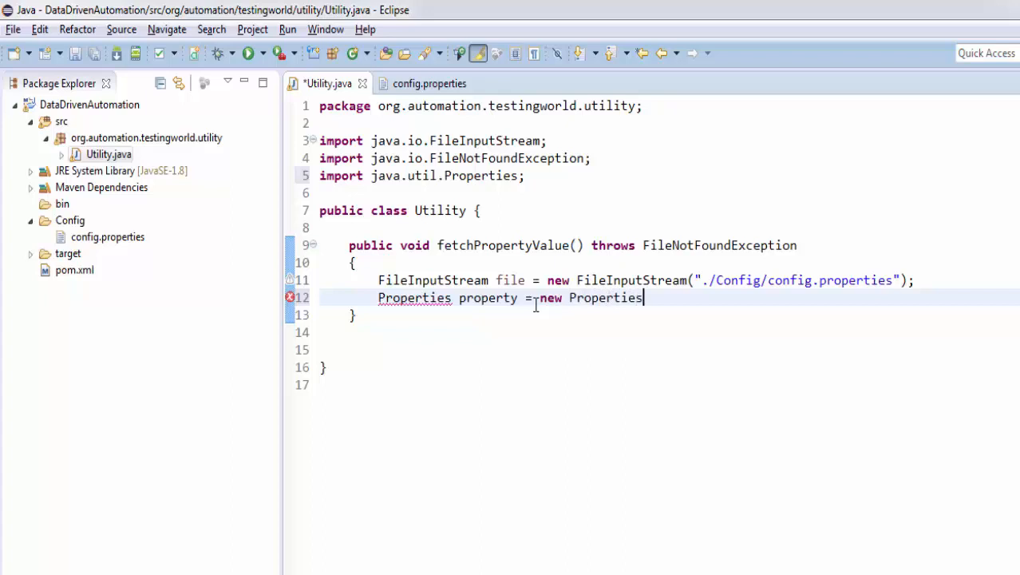
{"action": "type", "text": "();"}
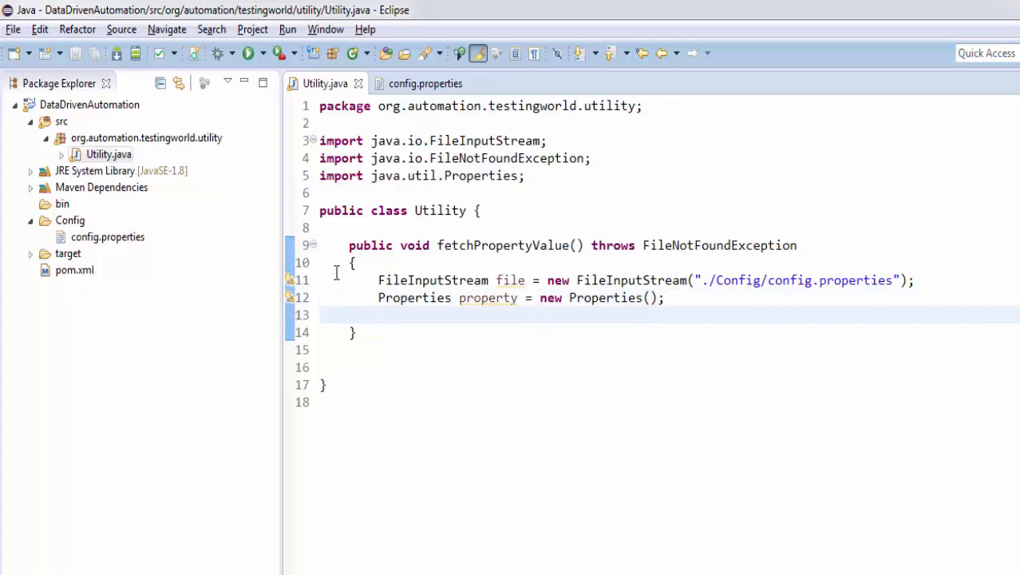
Call property.load(file) and have the method throw IOException.
{"action": "type", "text": "pr"}
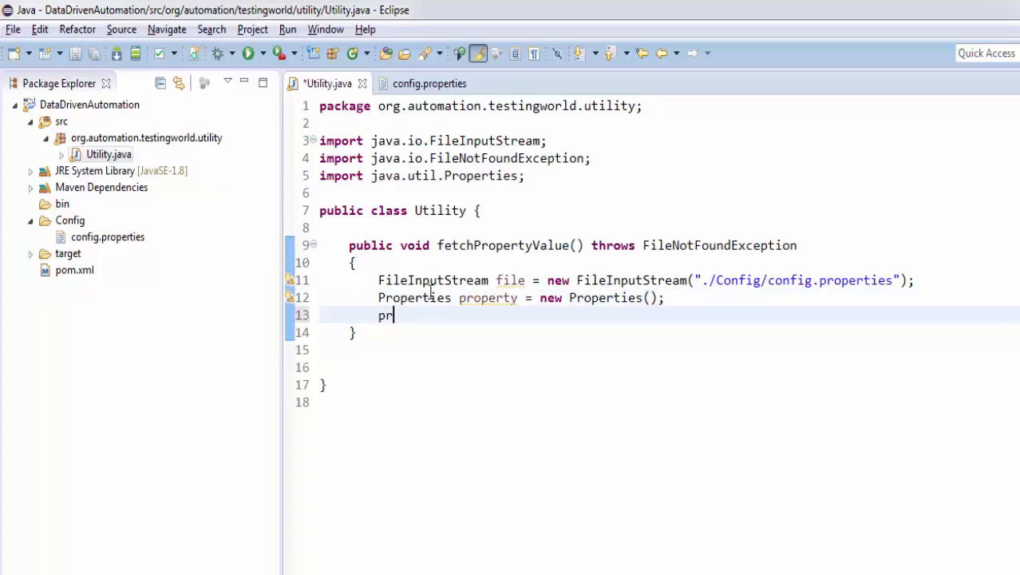
{"action": "type", "text": "operty"}
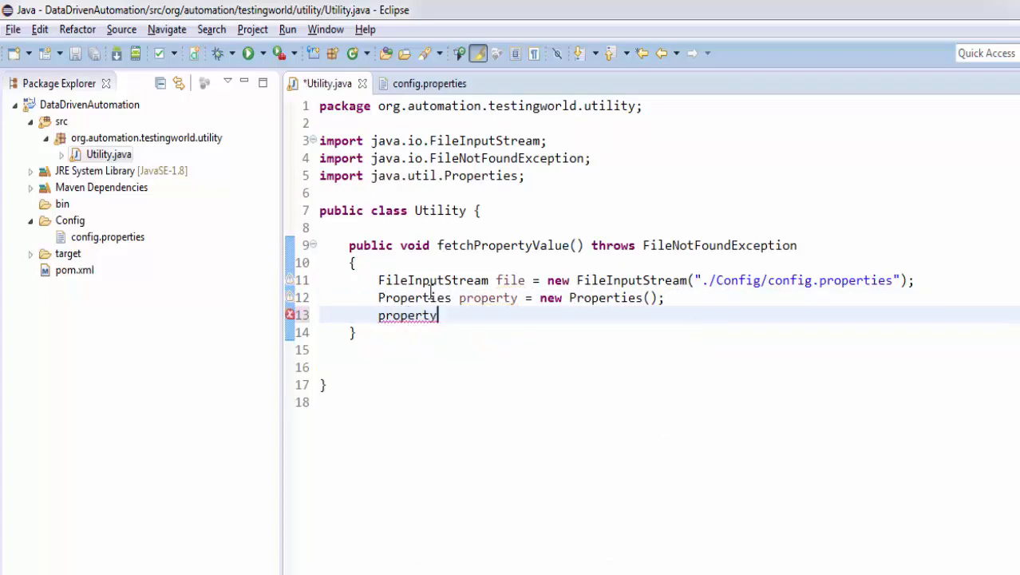
{"action": "type", "text": ".load(inStream);"}
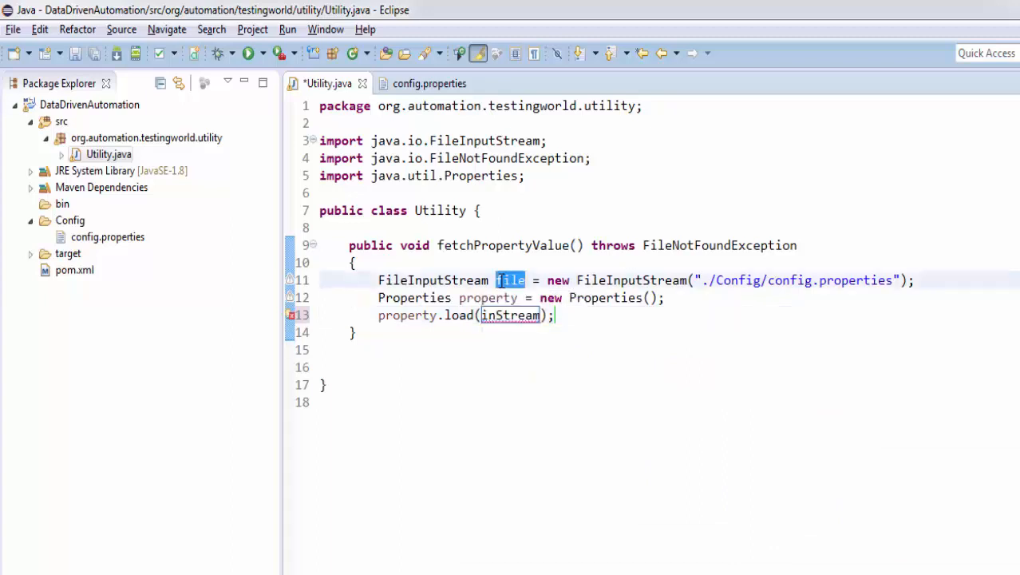
{"action": "type", "text": "file"}
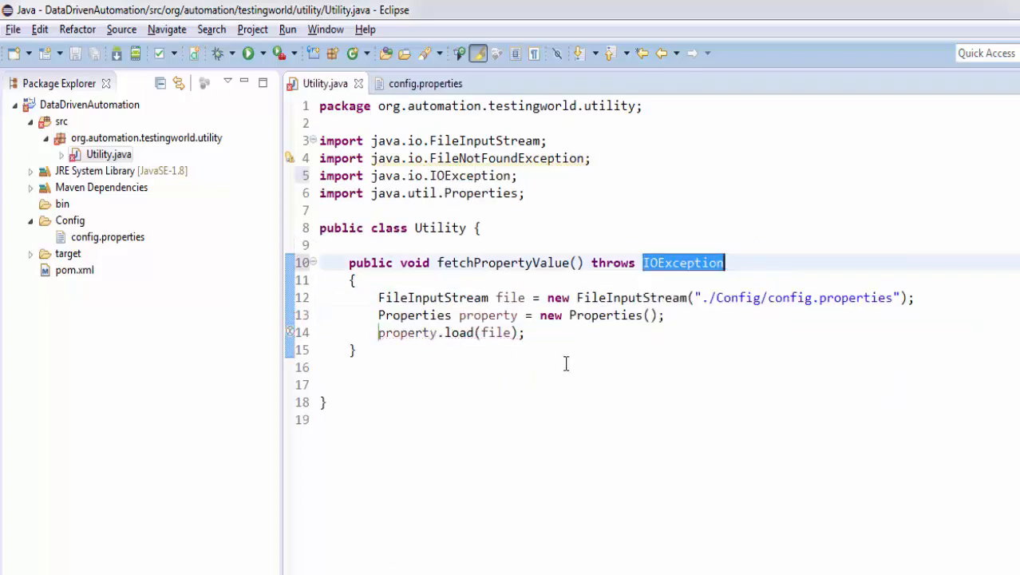
Add a property.get(key) line after the load call, checking config.properties keys.
{"action": "key", "text": "enter"}
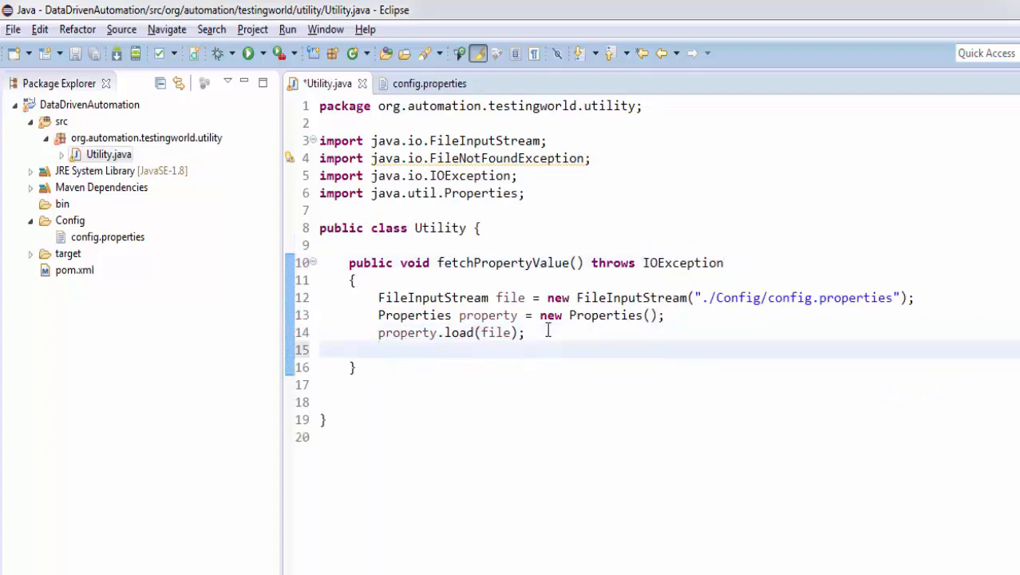
{"action": "type", "text": "pr"}
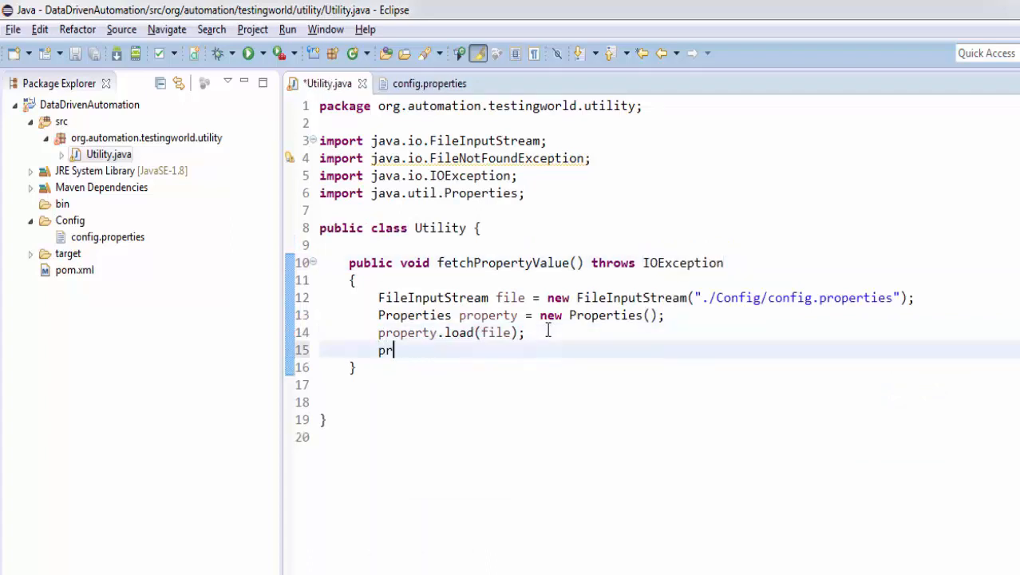
{"action": "type", "text": "operty"}
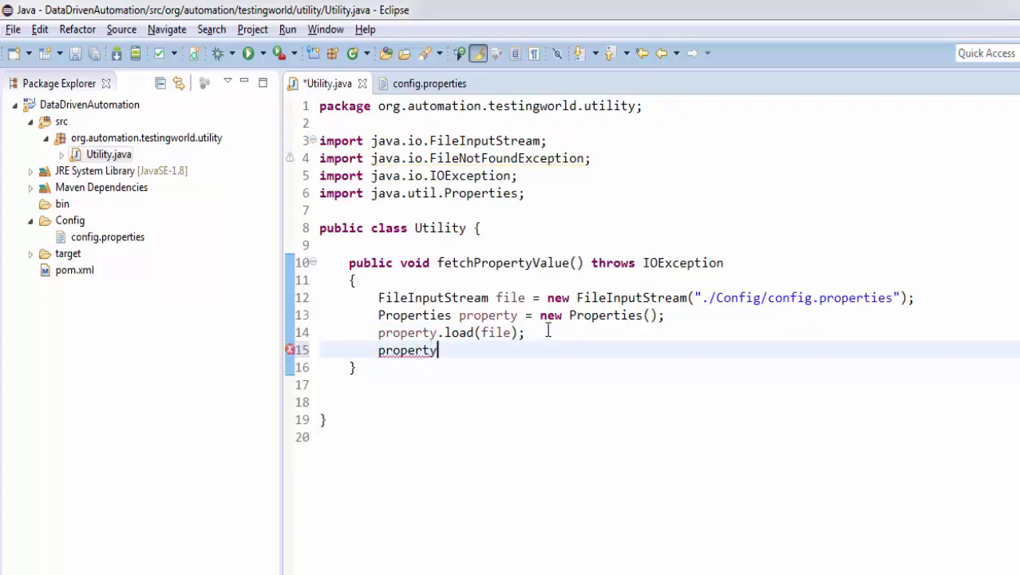
{"action": "type", "text": ".get(key"}
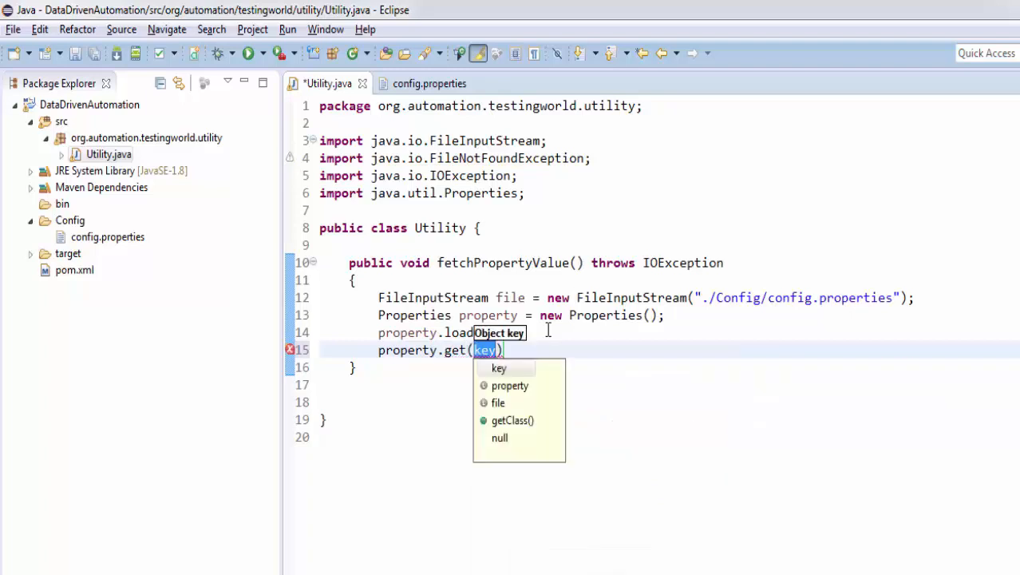
{"action": "left_click", "coordinate": [428, 83]}
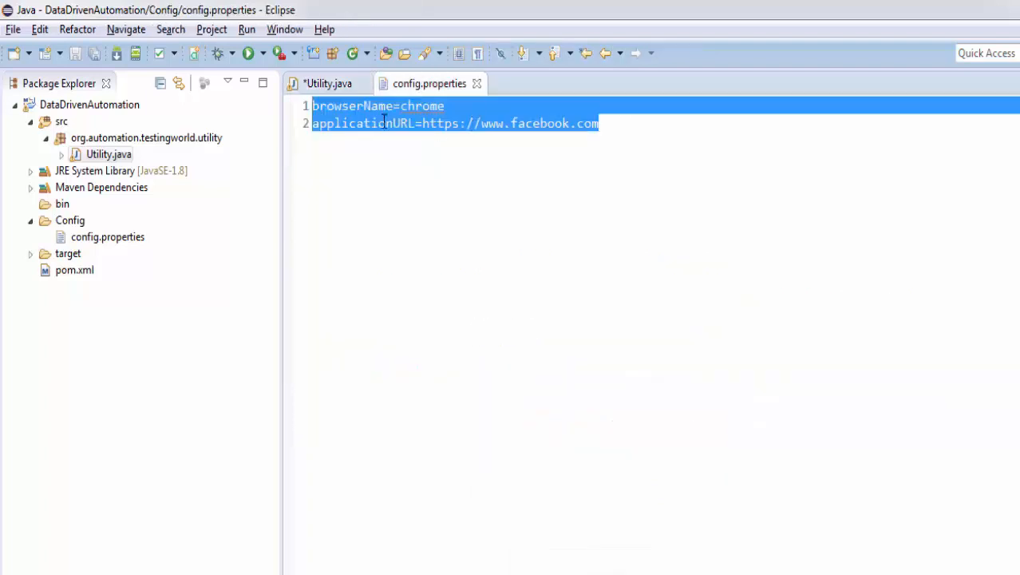
{"action": "left_click", "coordinate": [327, 83]}
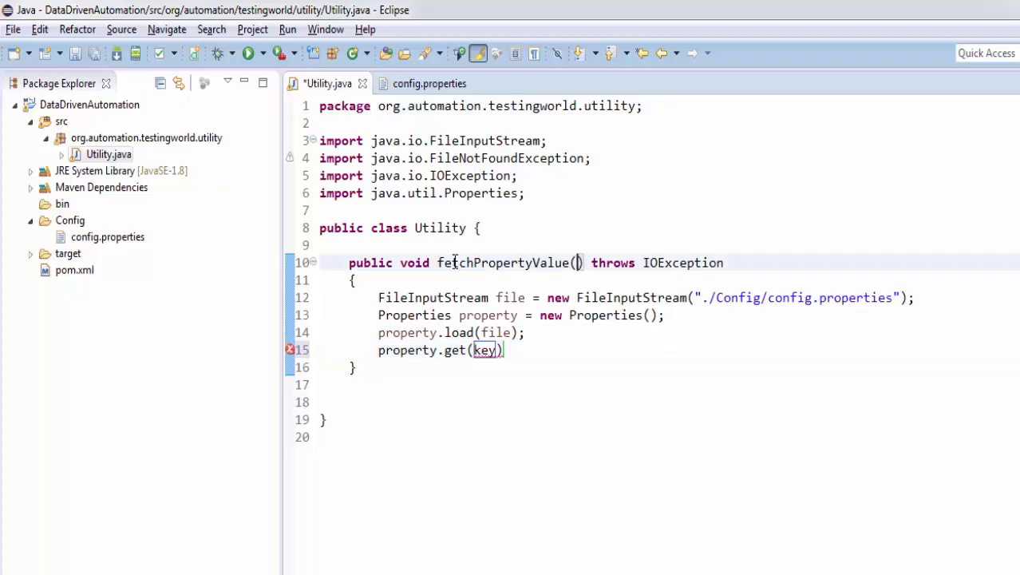
Give the method a String key parameter and return property.get(key) as Object.
{"action": "type", "text": "String"}
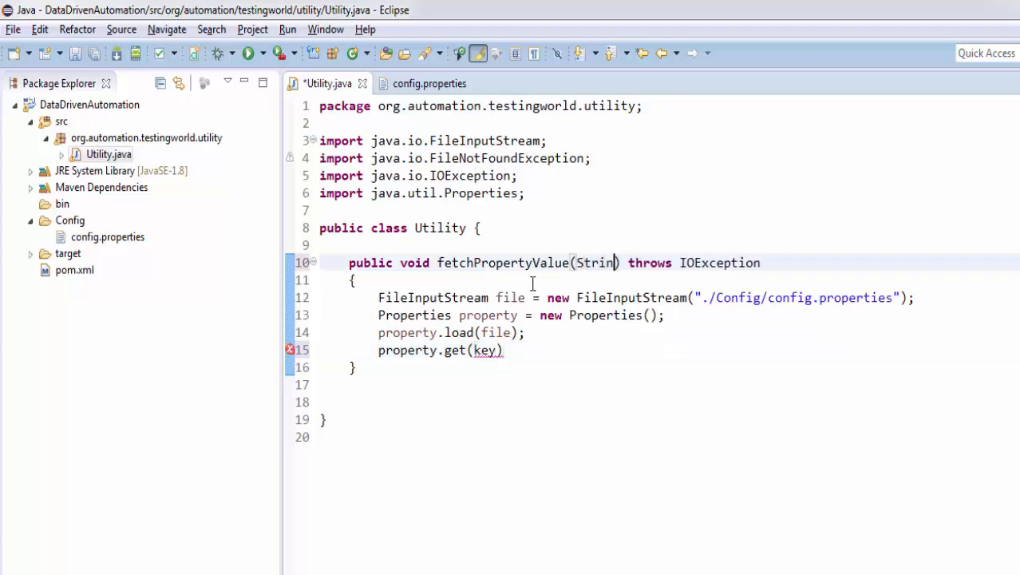
{"action": "type", "text": "key"}
{"action": "left_click", "coordinate": [699, 349]}
{"action": "type", "text": ";"}
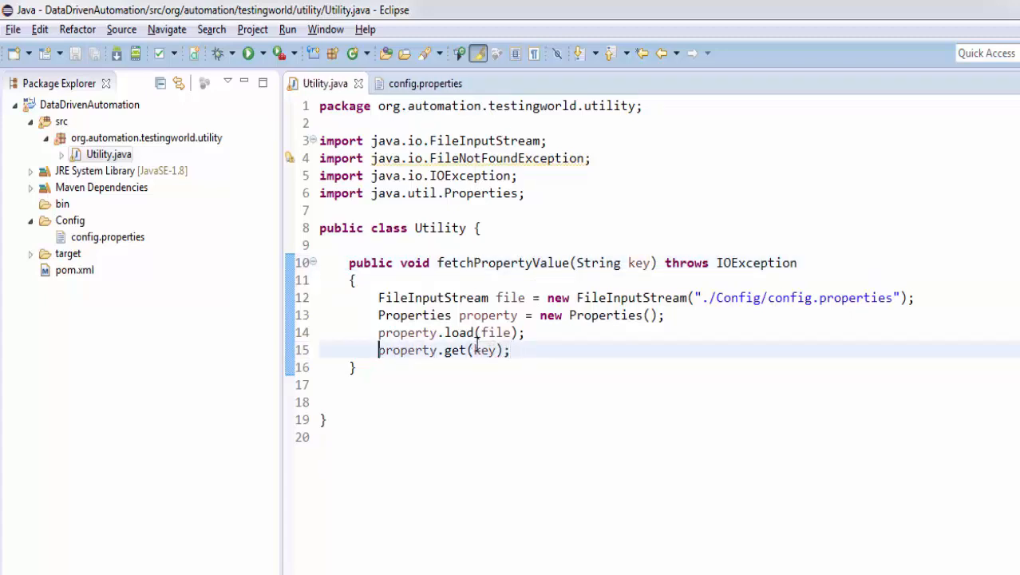
{"action": "type", "text": "return"}
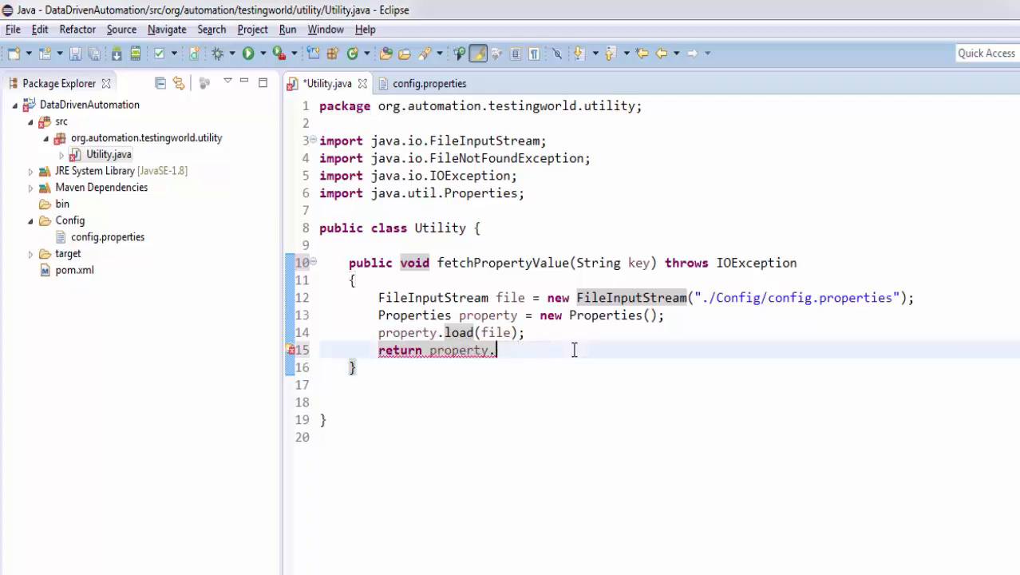
{"action": "type", "text": "get"}
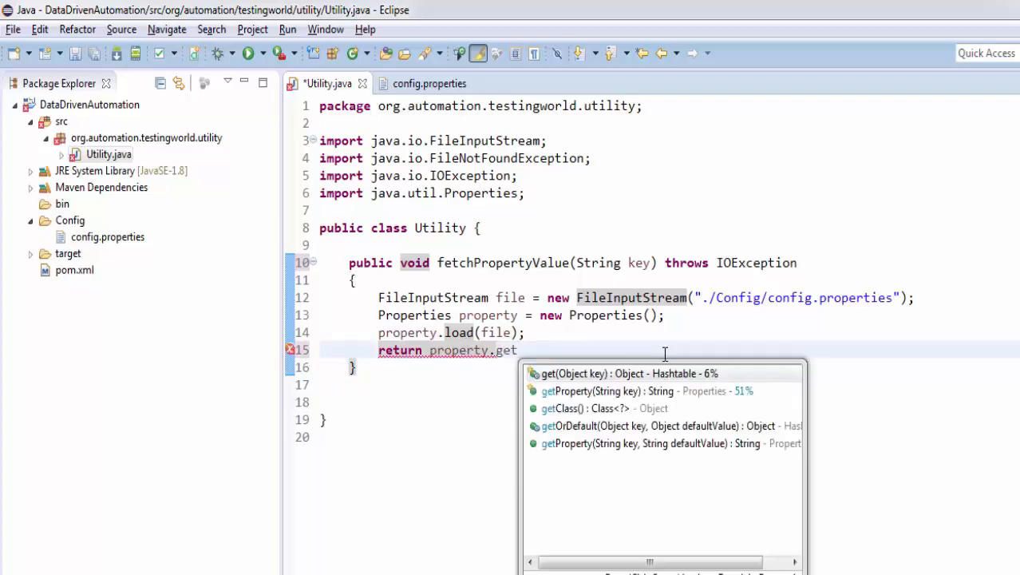
{"action": "mouse_move", "coordinate": [587, 373]}
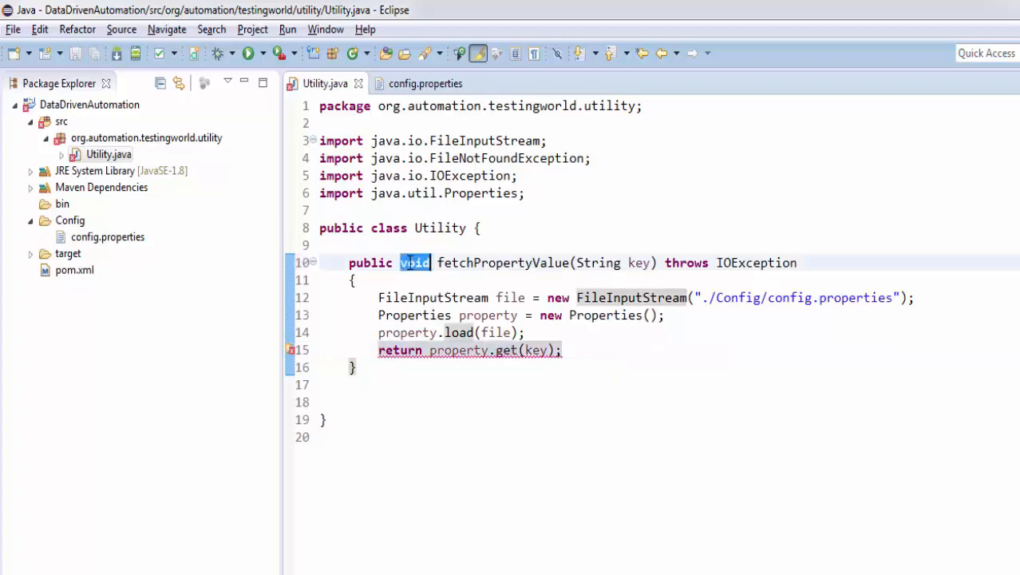
{"action": "type", "text": "Object"}
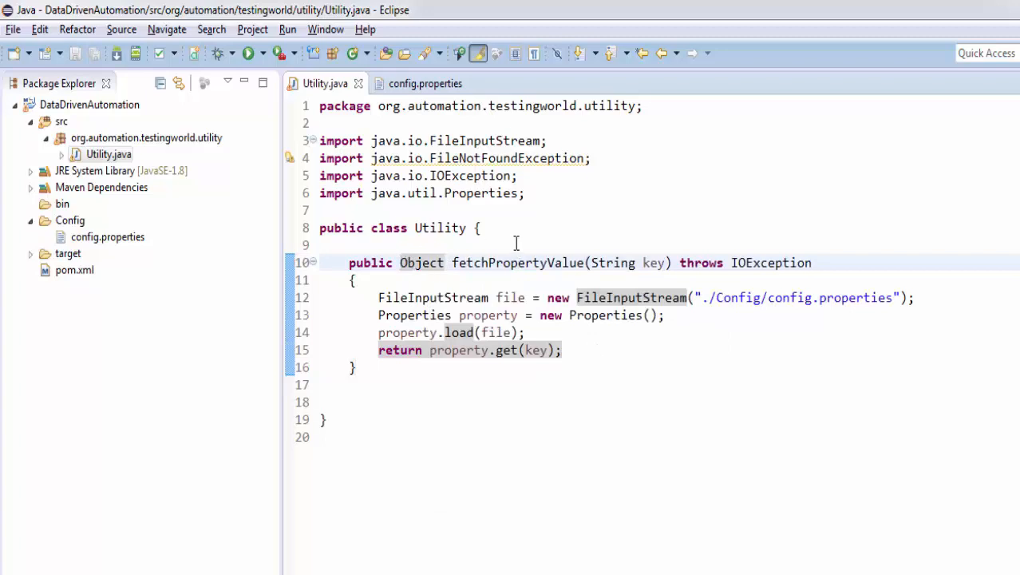
Declare fetchPropertyValue as public static Object and inspect Utility and key.
{"action": "type", "text": "static"}
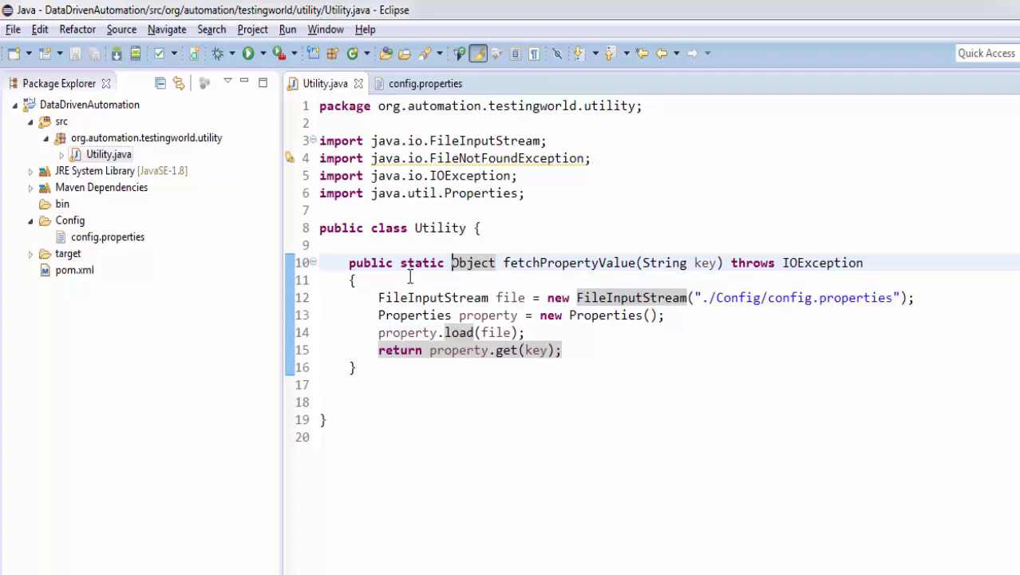
{"action": "double_click", "coordinate": [441, 227]}
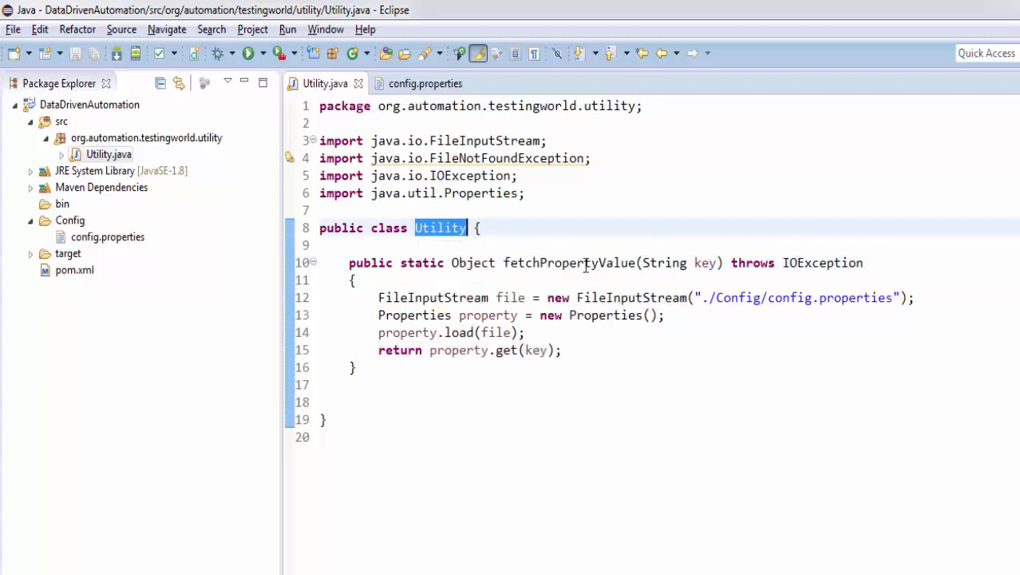
{"action": "double_click", "coordinate": [703, 261]}
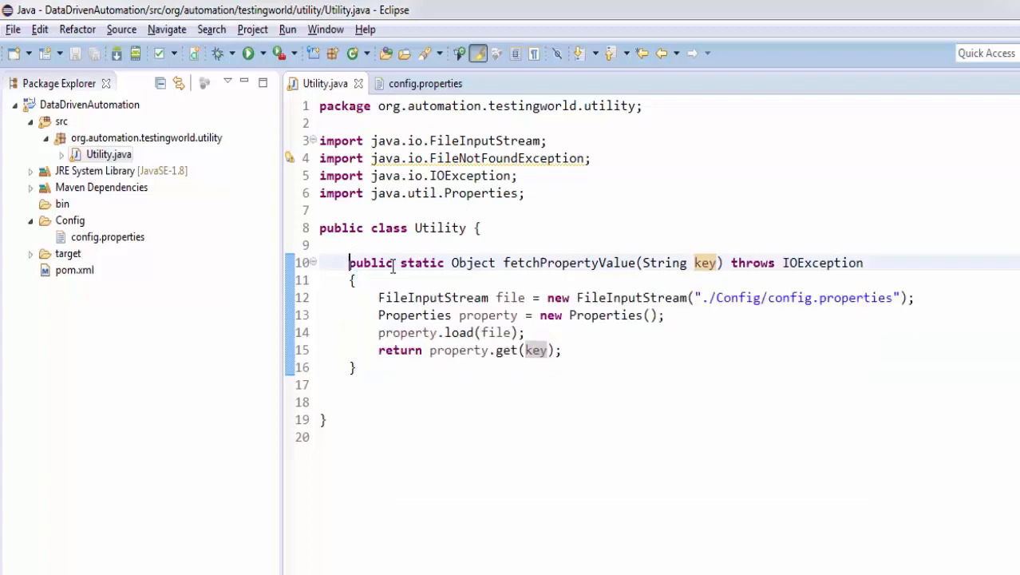
{"action": "left_click_drag", "start_coordinate": [348, 262], "coordinate": [356, 366]}
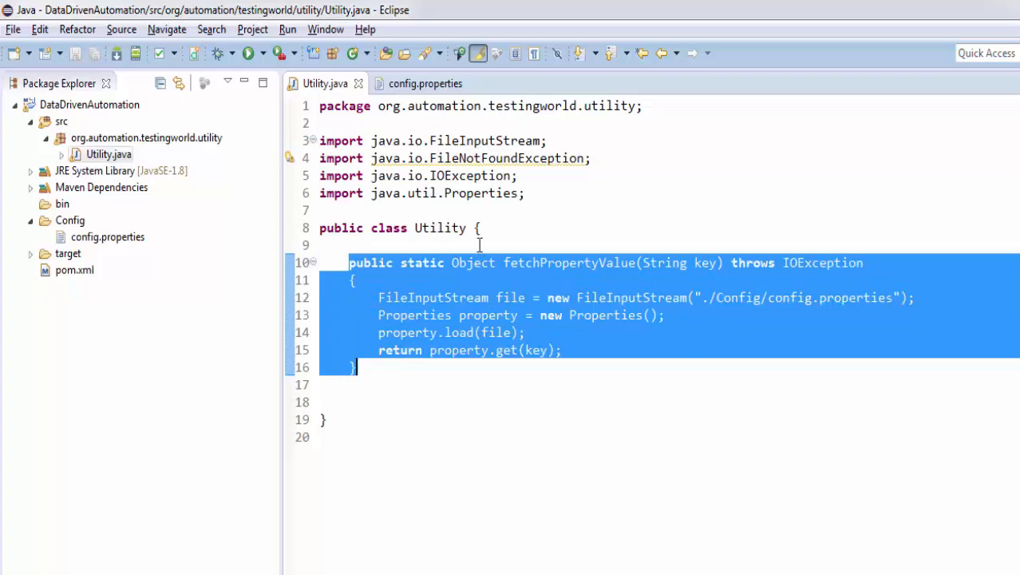
{"action": "left_click", "coordinate": [504, 297]}
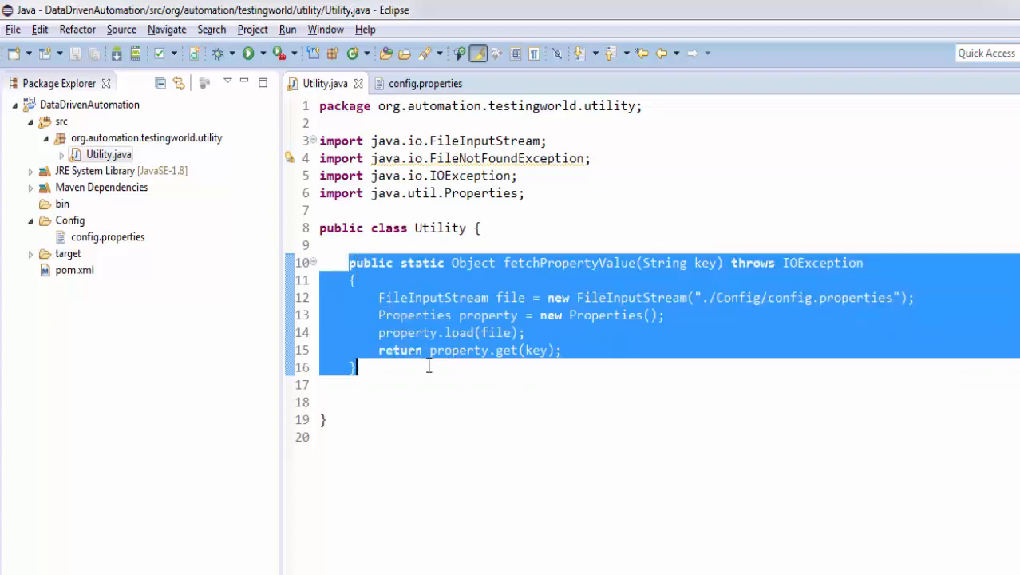
{"action": "left_click", "coordinate": [357, 365]}
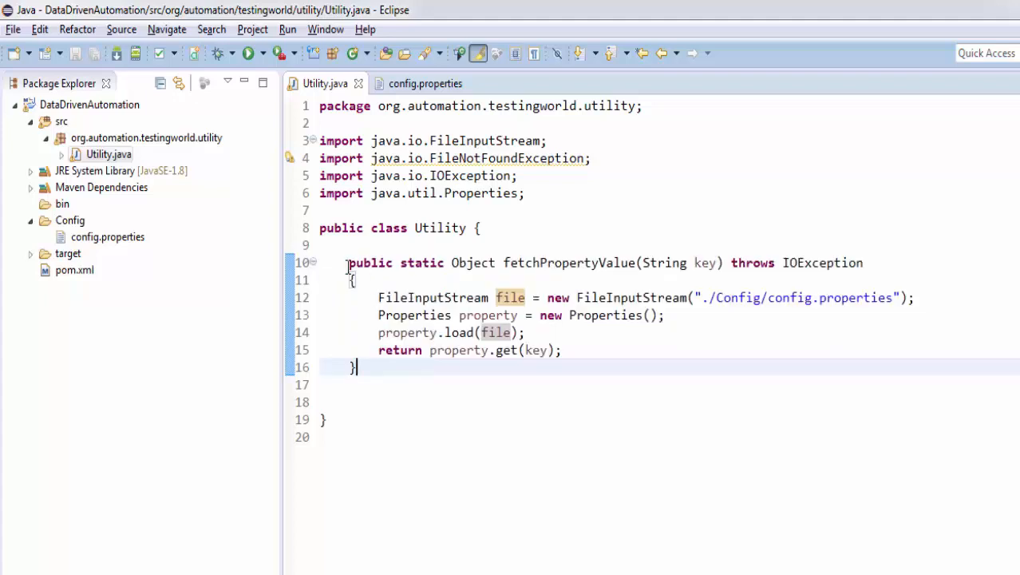
{"action": "left_click_drag", "start_coordinate": [348, 261], "coordinate": [348, 383]}
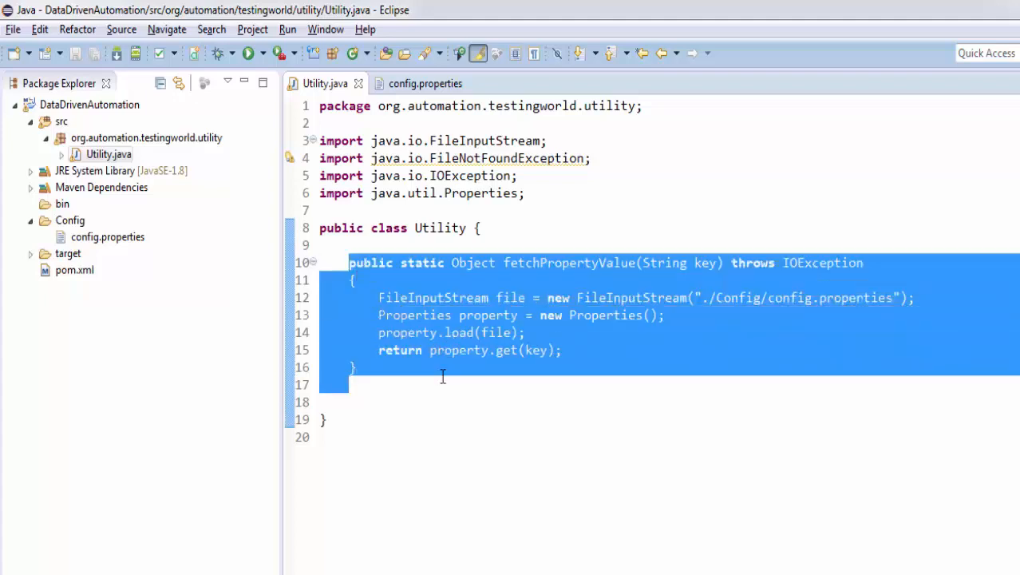